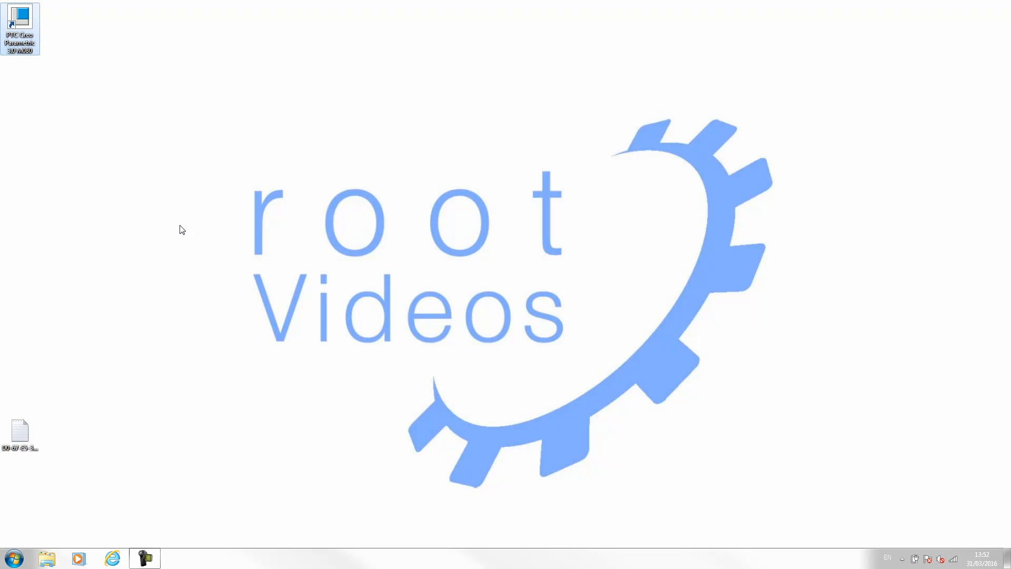
{"action": "mouse_move", "coordinate": [190, 314]}
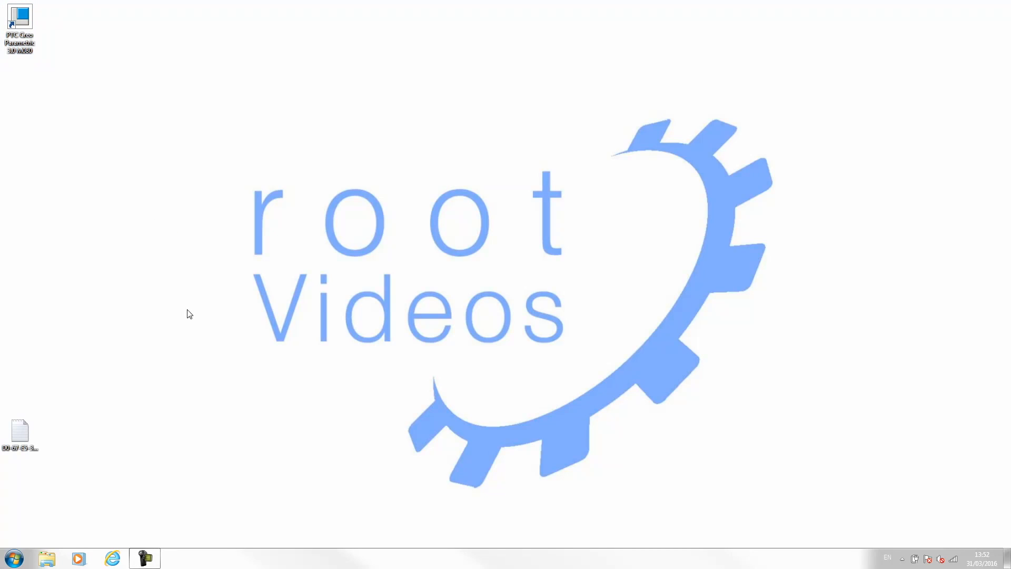
{"action": "mouse_move", "coordinate": [159, 250]}
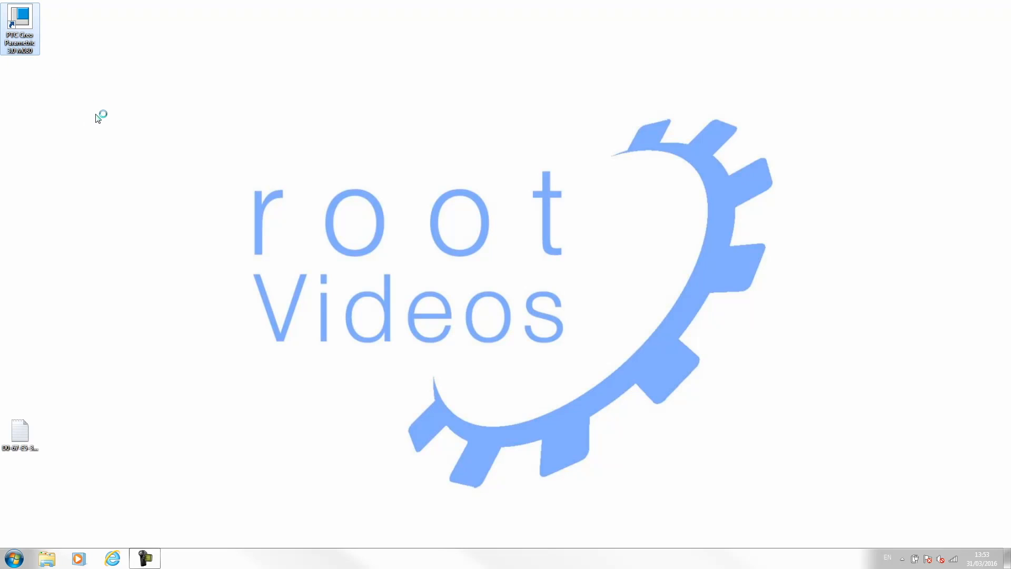
Step: Launch Creo Parametric and start a new Part/Solid file named prt0001
{"action": "double_click", "coordinate": [19, 25]}
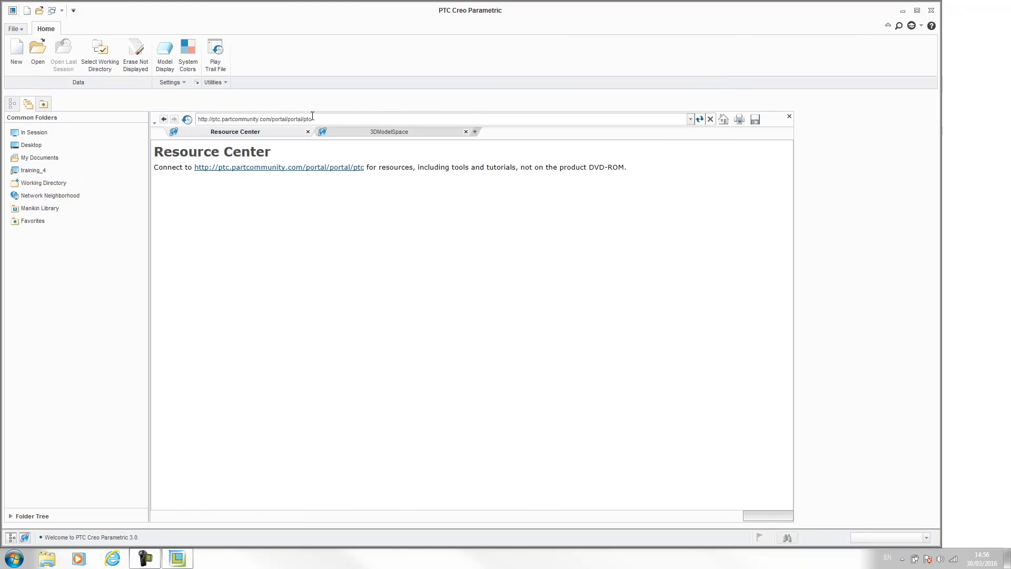
{"action": "left_click", "coordinate": [16, 54]}
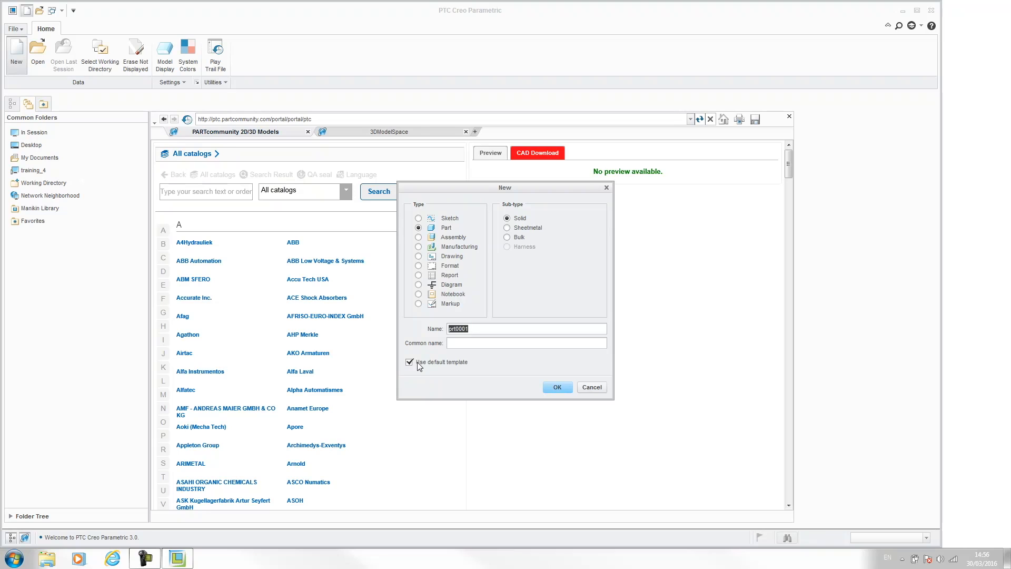
{"action": "mouse_move", "coordinate": [415, 367]}
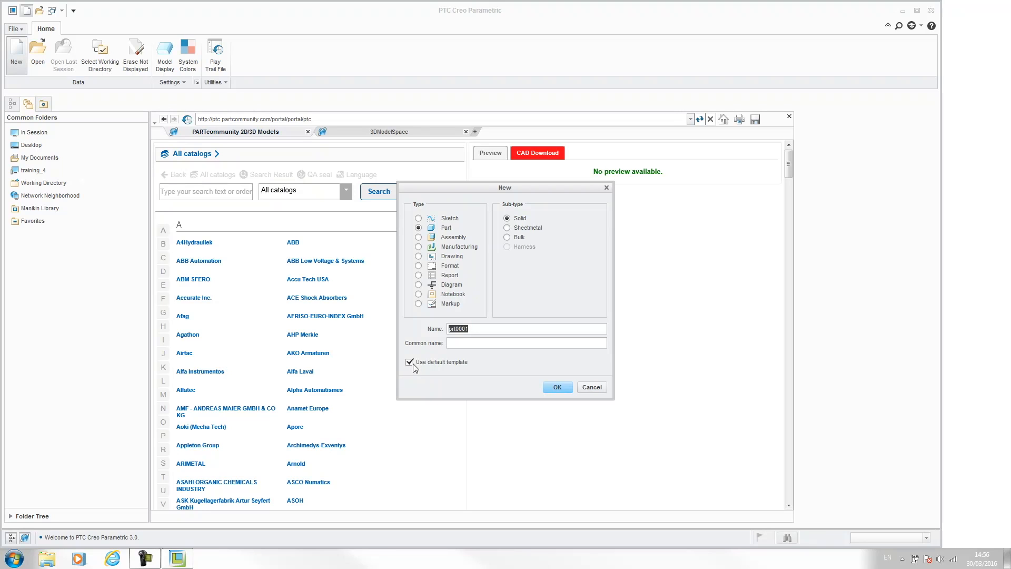
{"action": "mouse_move", "coordinate": [410, 361]}
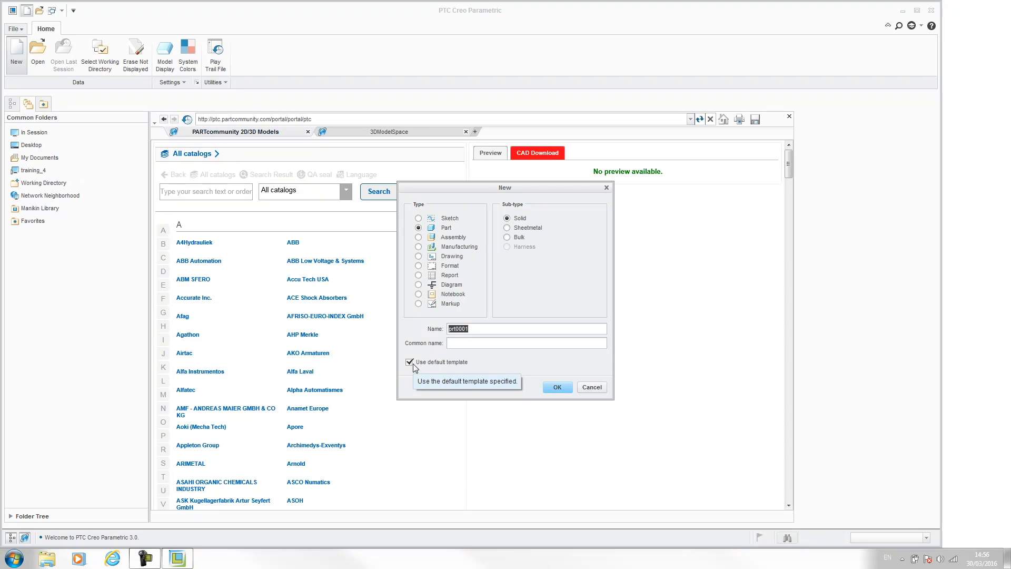
{"action": "mouse_move", "coordinate": [441, 366]}
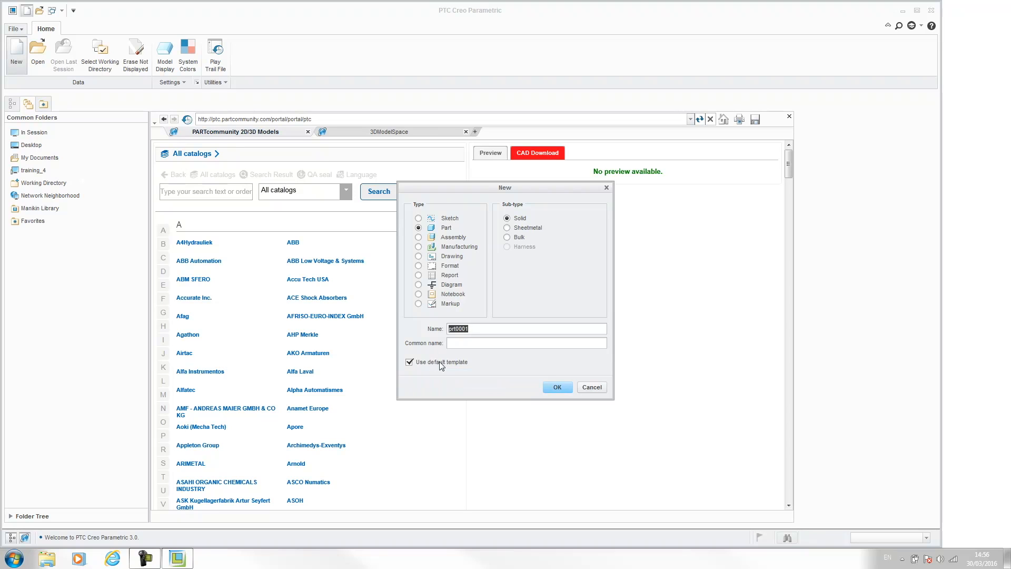
{"action": "mouse_move", "coordinate": [525, 385]}
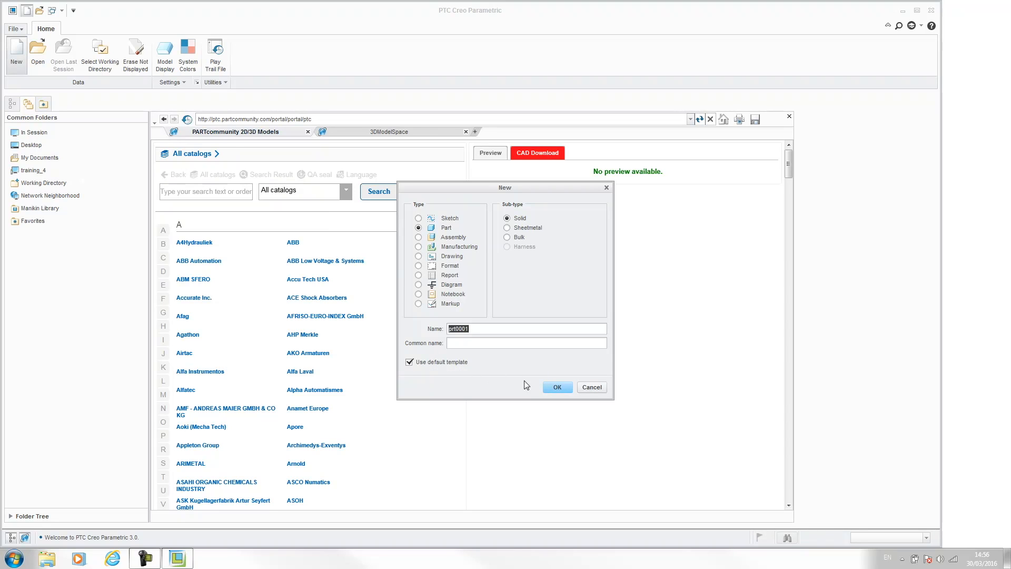
{"action": "mouse_move", "coordinate": [425, 375]}
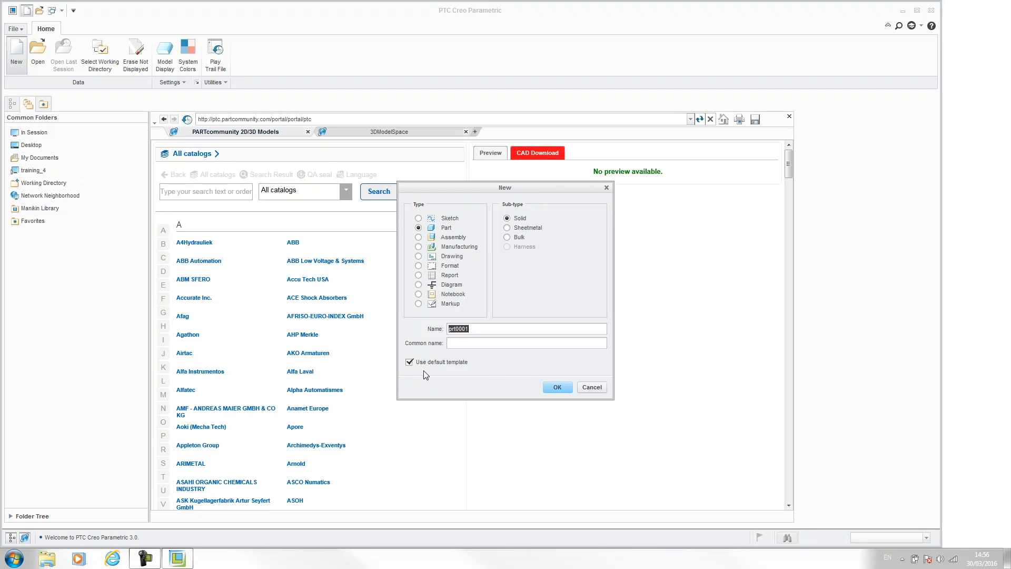
Step: Turn off Use default template so the template list for the new part is offered
{"action": "left_click", "coordinate": [556, 386]}
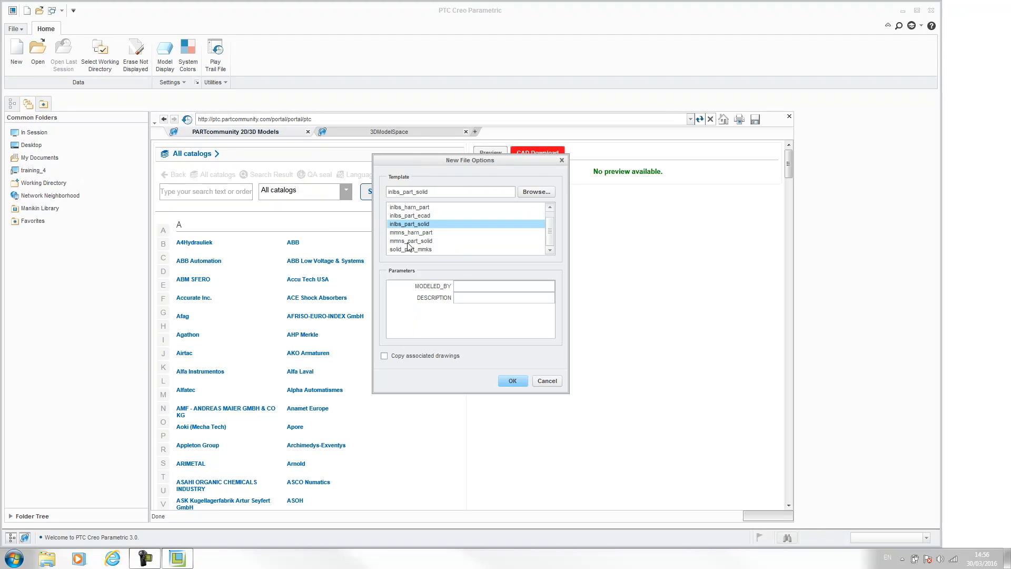
{"action": "mouse_move", "coordinate": [424, 257]}
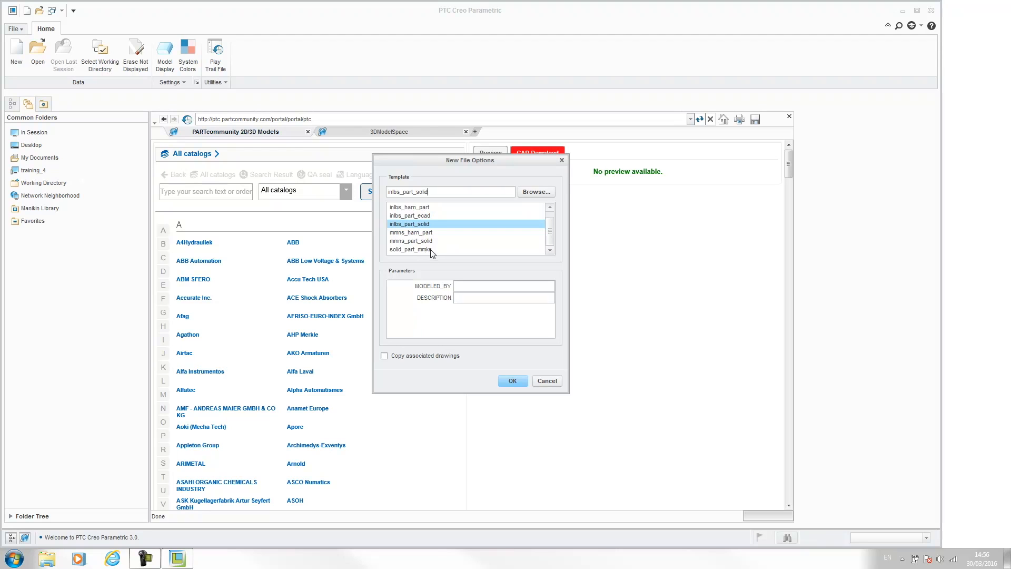
{"action": "mouse_move", "coordinate": [417, 257]}
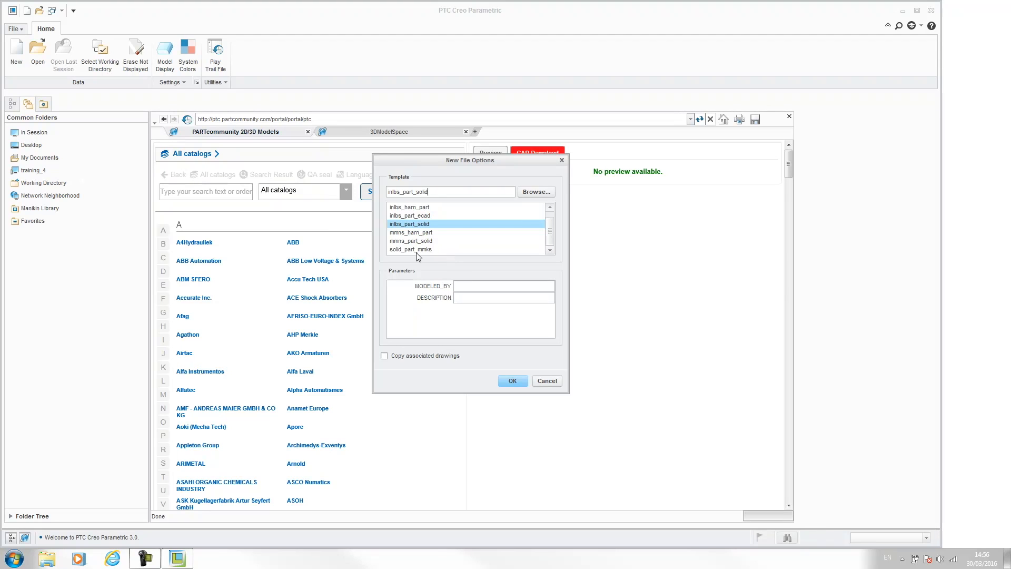
{"action": "mouse_move", "coordinate": [431, 255]}
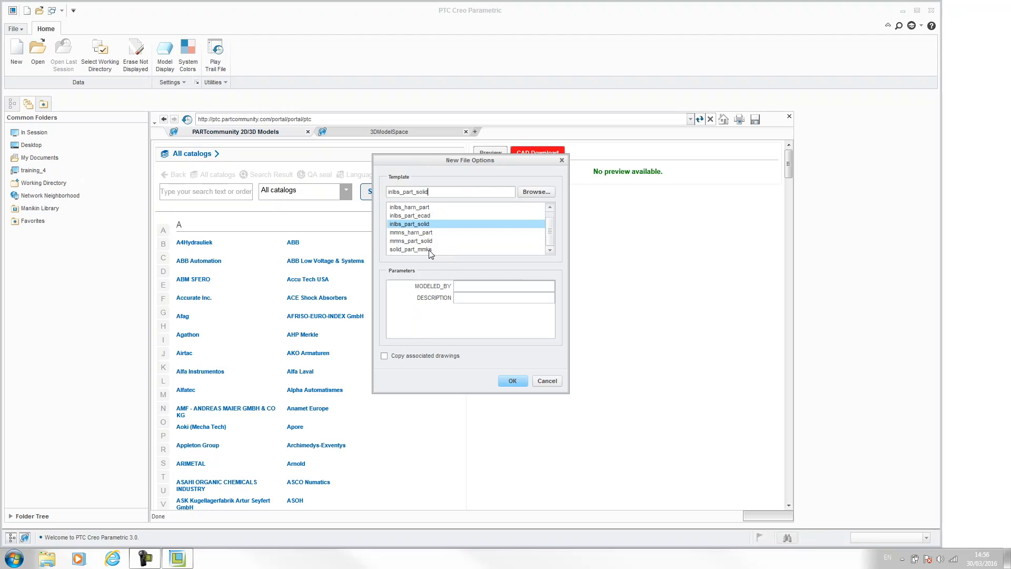
{"action": "mouse_move", "coordinate": [430, 252]}
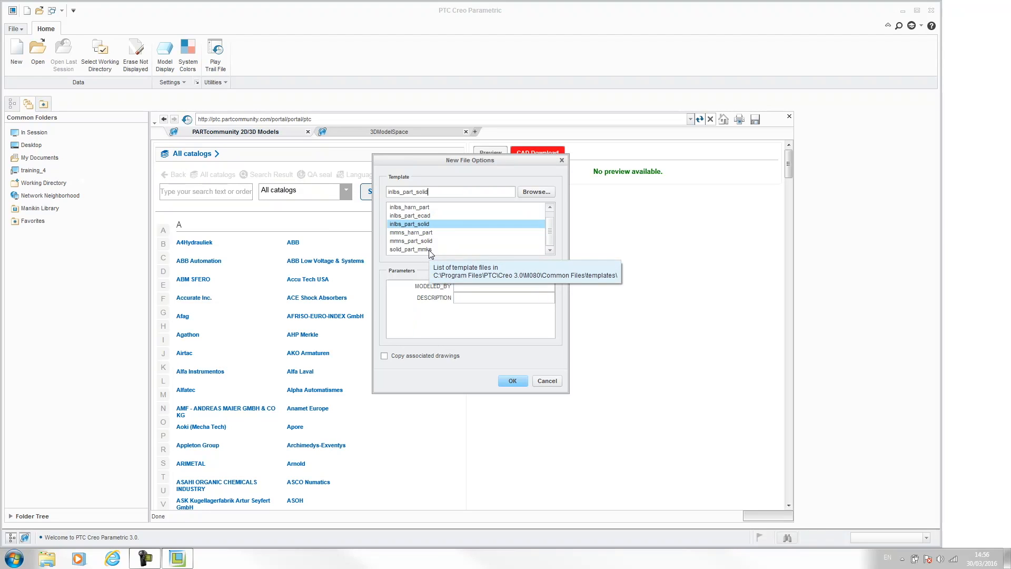
{"action": "mouse_move", "coordinate": [541, 386]}
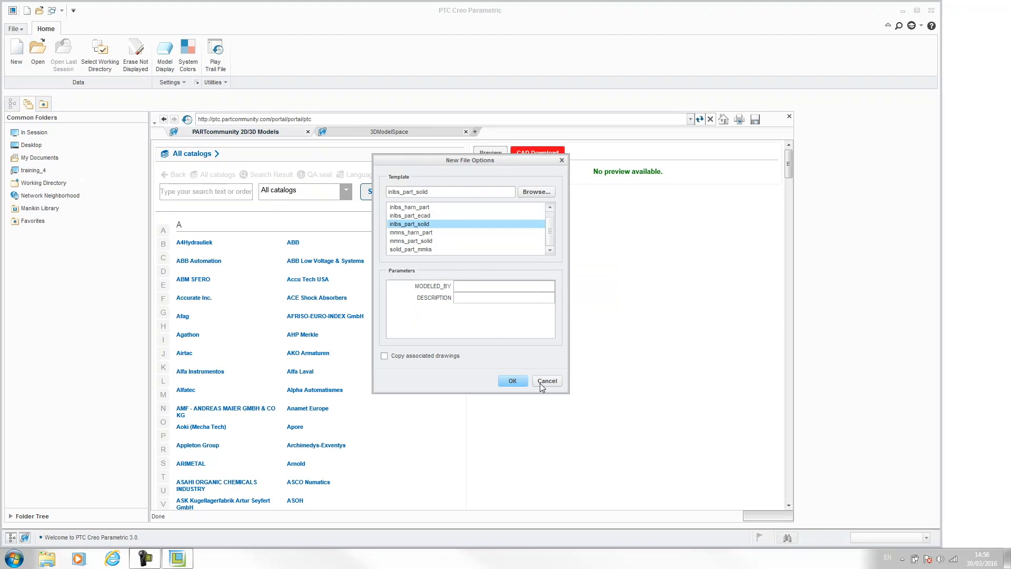
Step: Abandon the new part and show the config.pro options in the Configuration Editor
{"action": "left_click", "coordinate": [546, 380]}
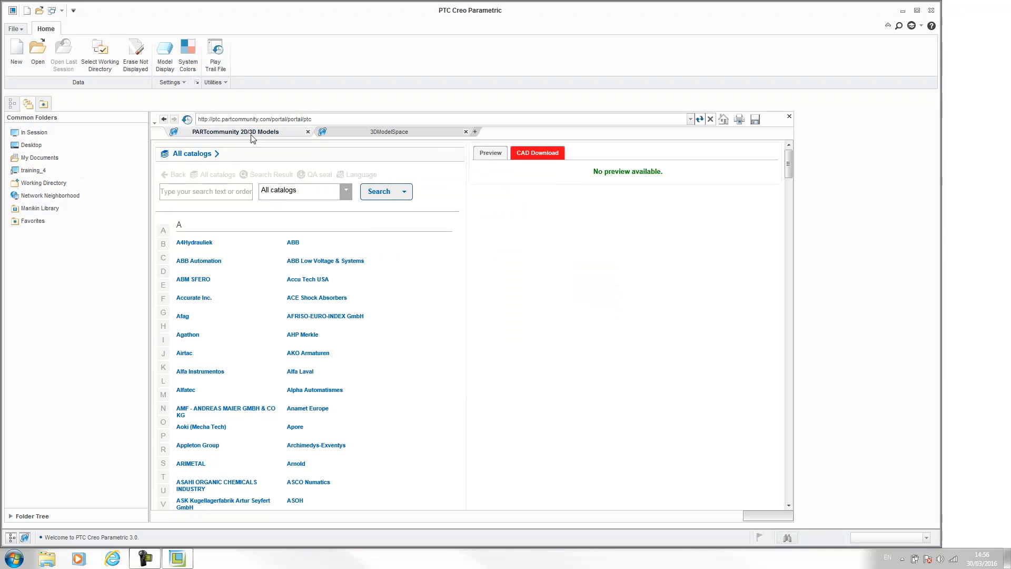
{"action": "mouse_move", "coordinate": [16, 33]}
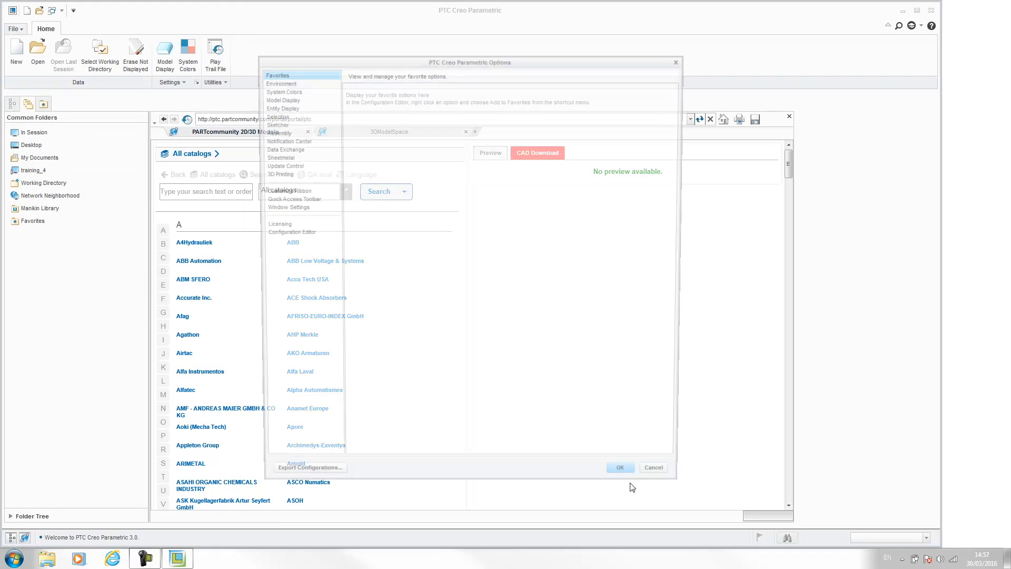
{"action": "left_click", "coordinate": [284, 233]}
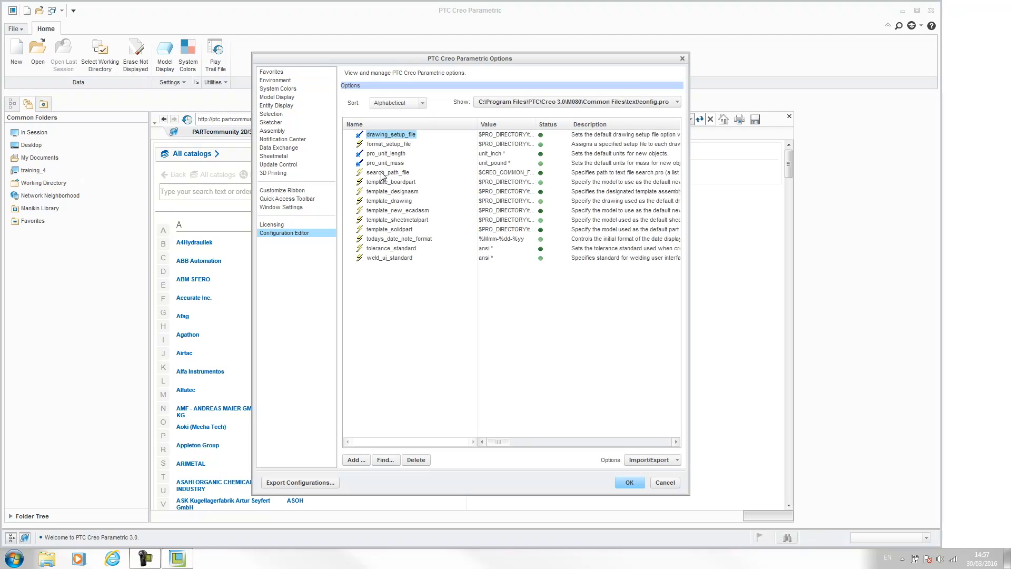
{"action": "mouse_move", "coordinate": [420, 231]}
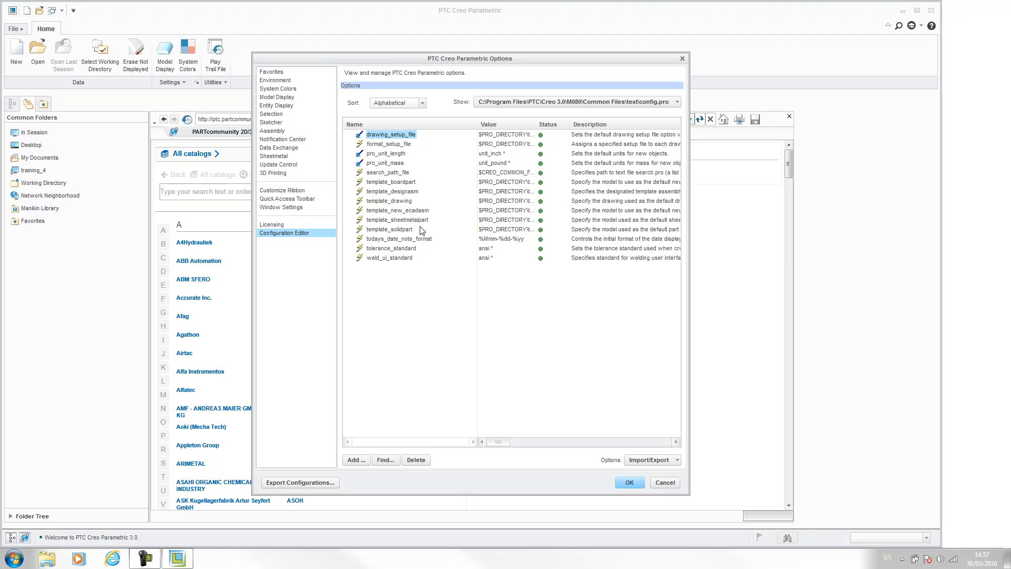
{"action": "mouse_move", "coordinate": [385, 196]}
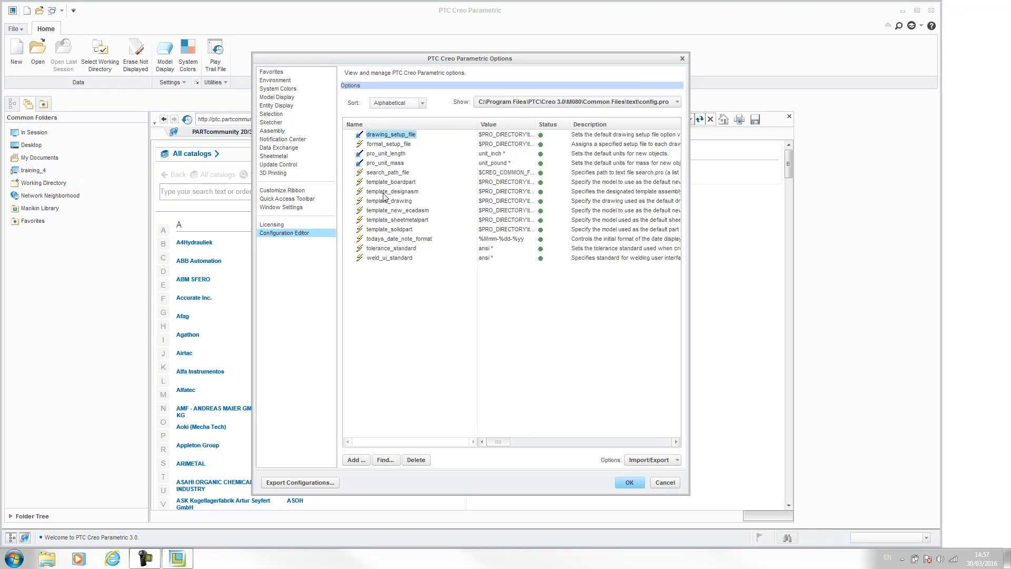
Step: Review template_boardpart, template_designasm and template_solidpart, then start editing the solid part template value
{"action": "left_click", "coordinate": [390, 181]}
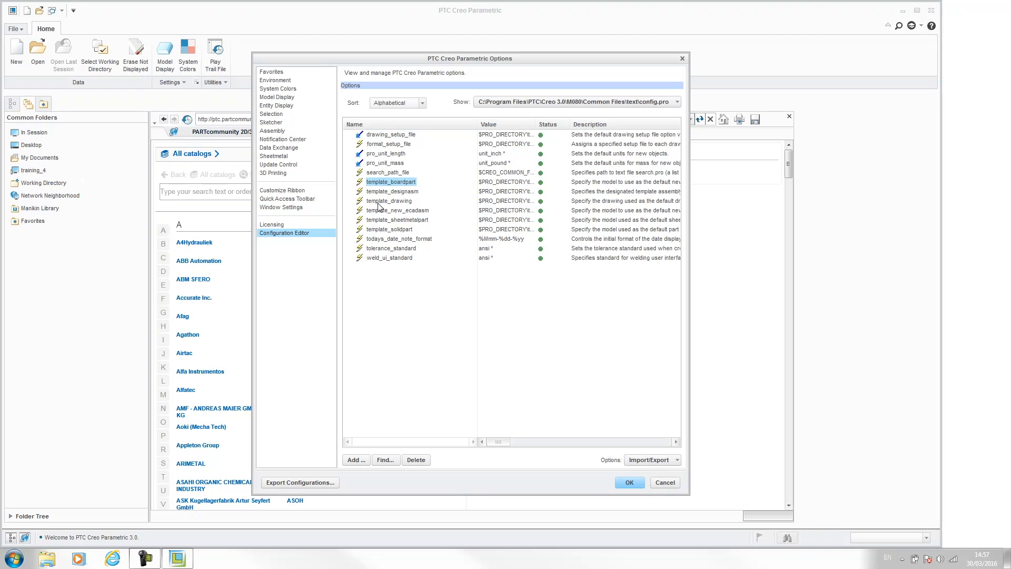
{"action": "left_click", "coordinate": [391, 191]}
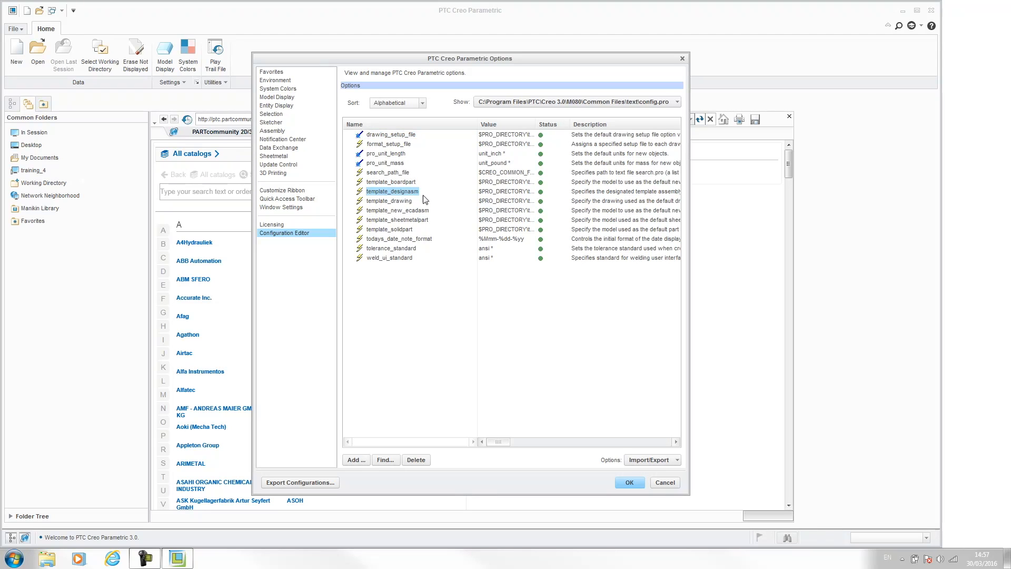
{"action": "left_click", "coordinate": [388, 228]}
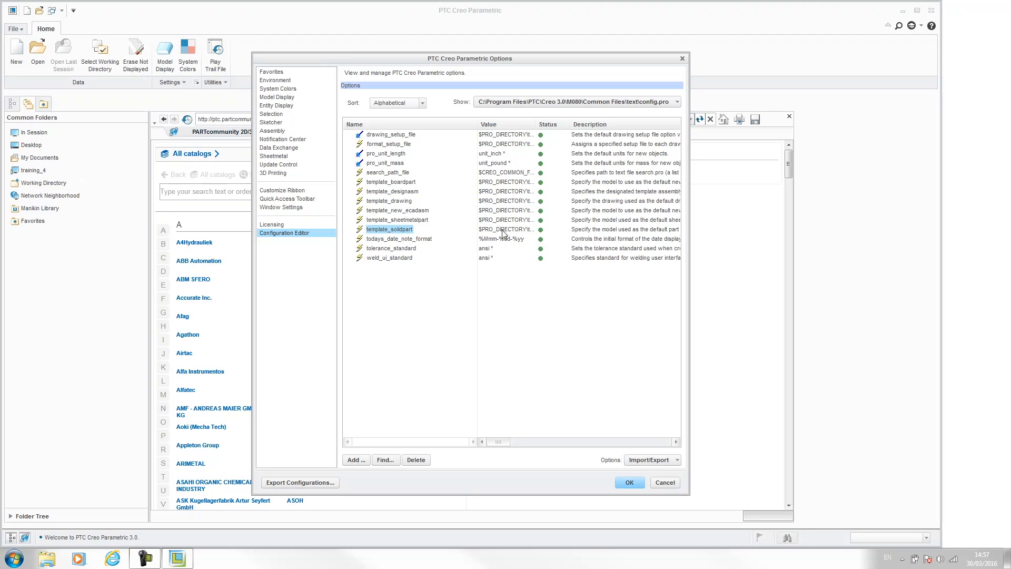
{"action": "double_click", "coordinate": [507, 229]}
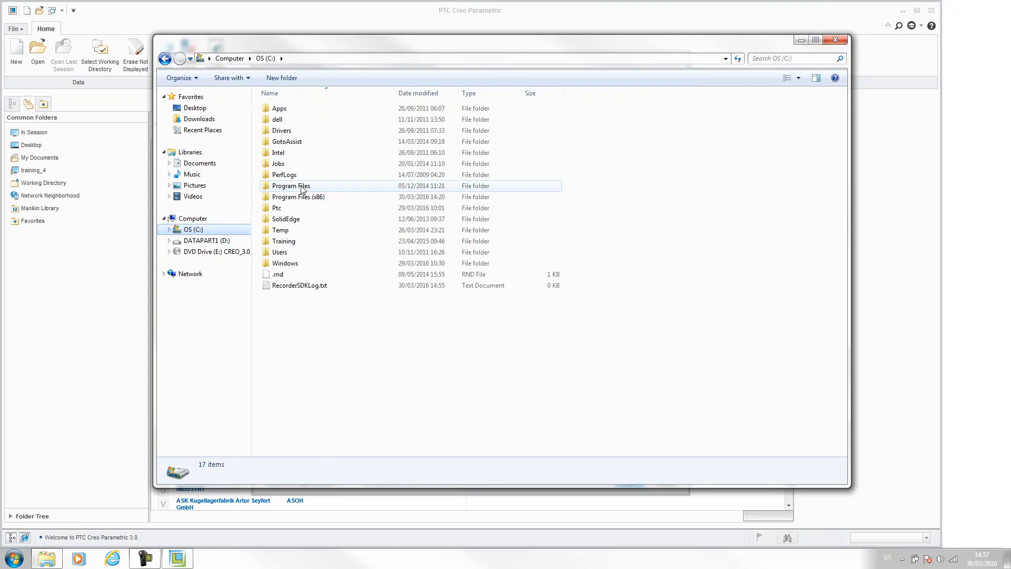
Step: Navigate Explorer to C:\Program Files\PTC\Creo 3.0\M080\Common Files and highlight the templates folder
{"action": "double_click", "coordinate": [291, 186]}
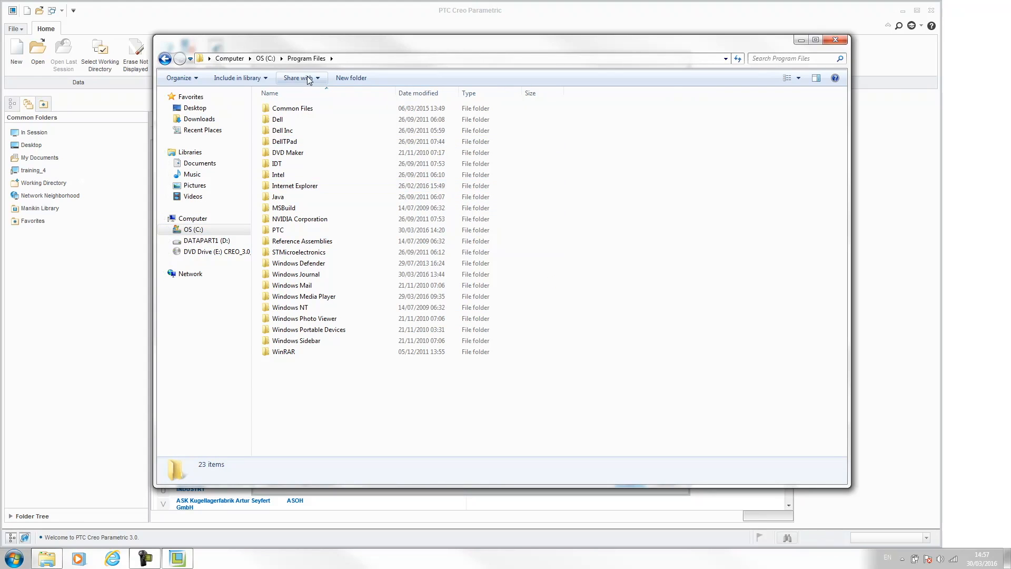
{"action": "double_click", "coordinate": [278, 229]}
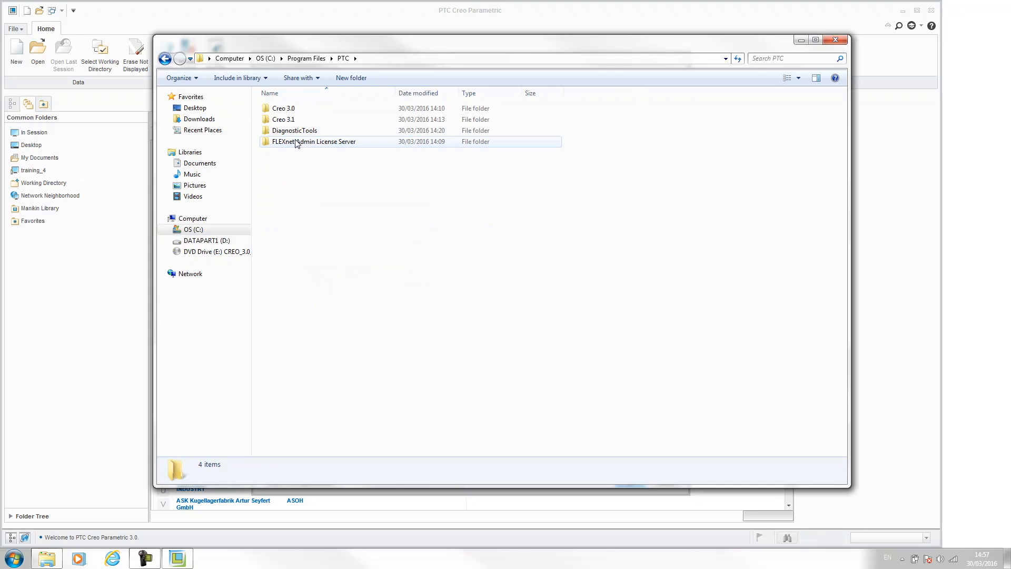
{"action": "double_click", "coordinate": [283, 107]}
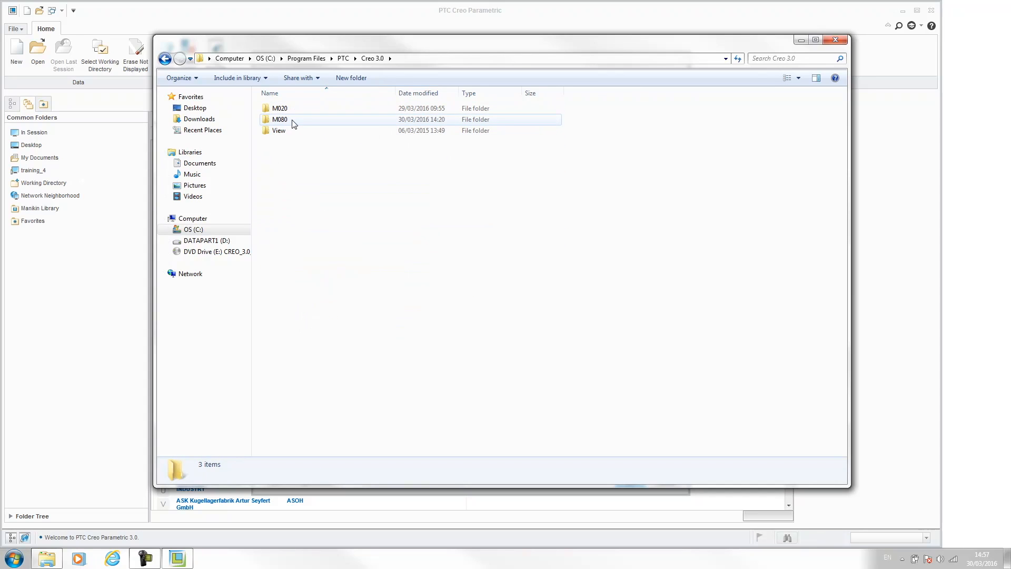
{"action": "left_click", "coordinate": [280, 119]}
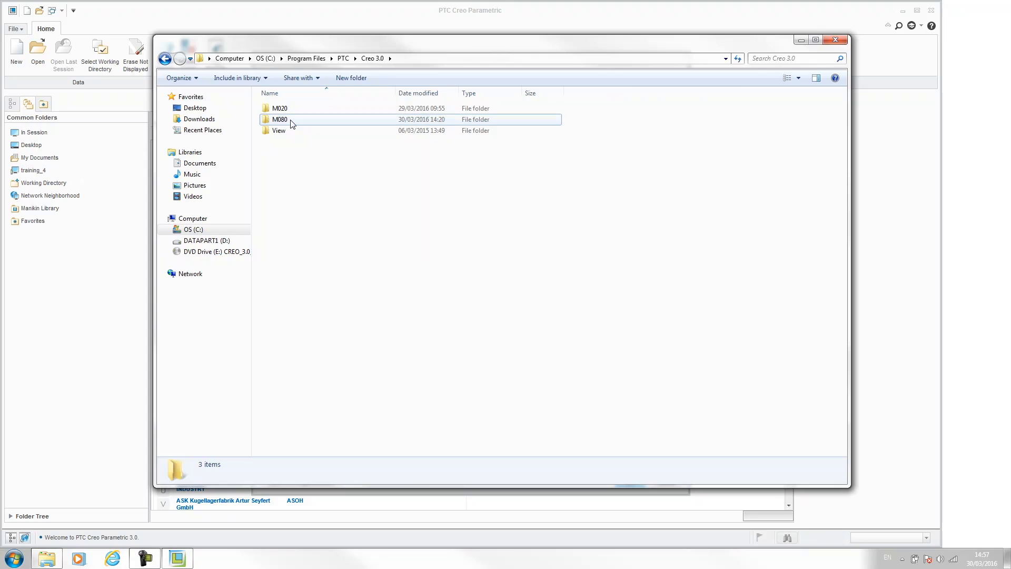
{"action": "double_click", "coordinate": [280, 119]}
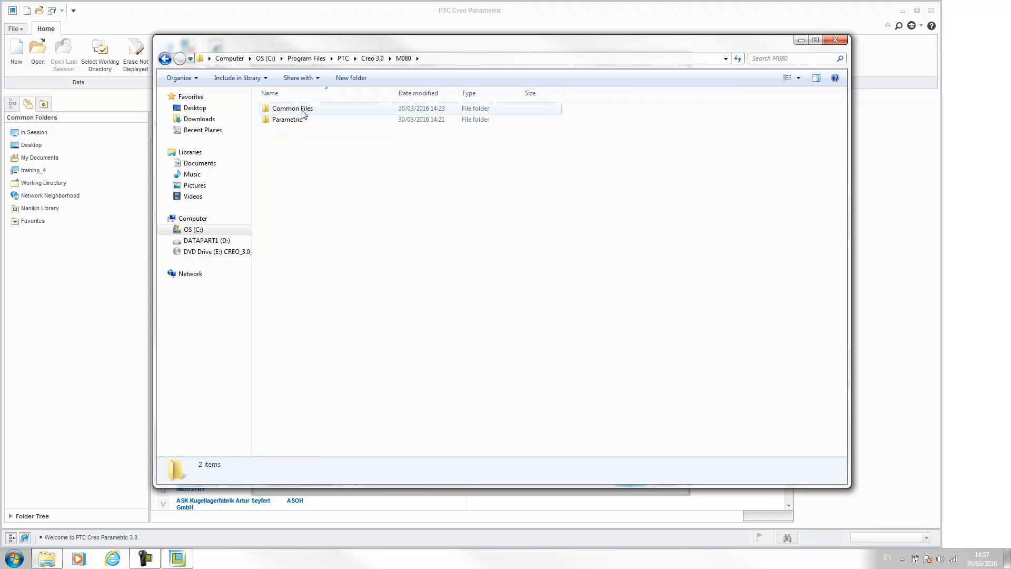
{"action": "double_click", "coordinate": [291, 107]}
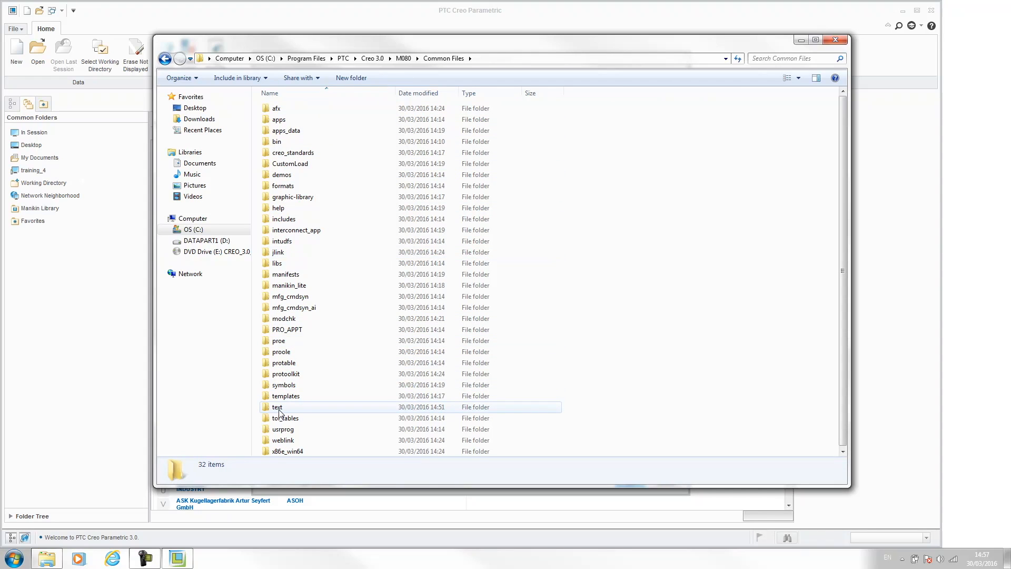
{"action": "left_click", "coordinate": [277, 407]}
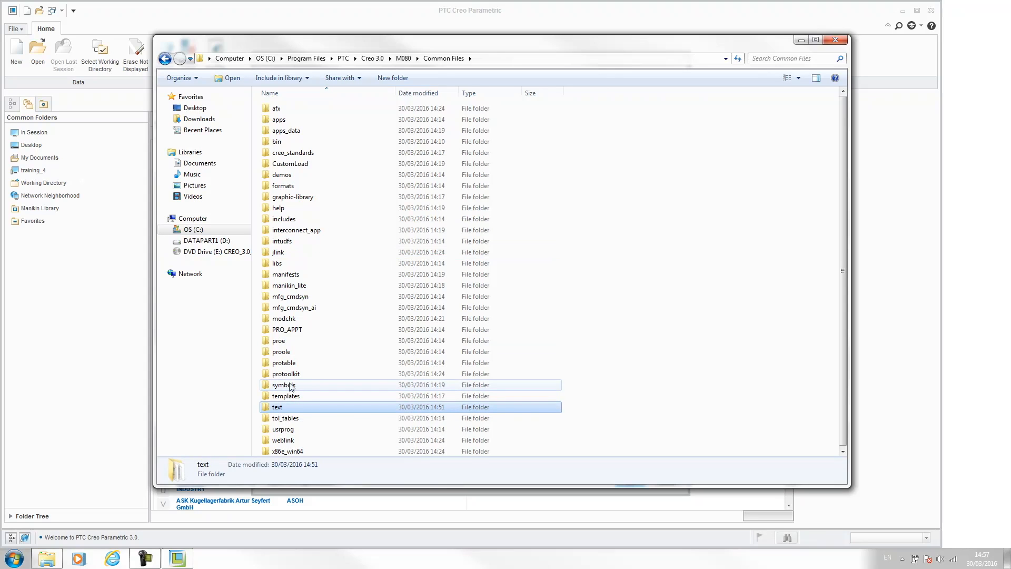
{"action": "left_click", "coordinate": [285, 395]}
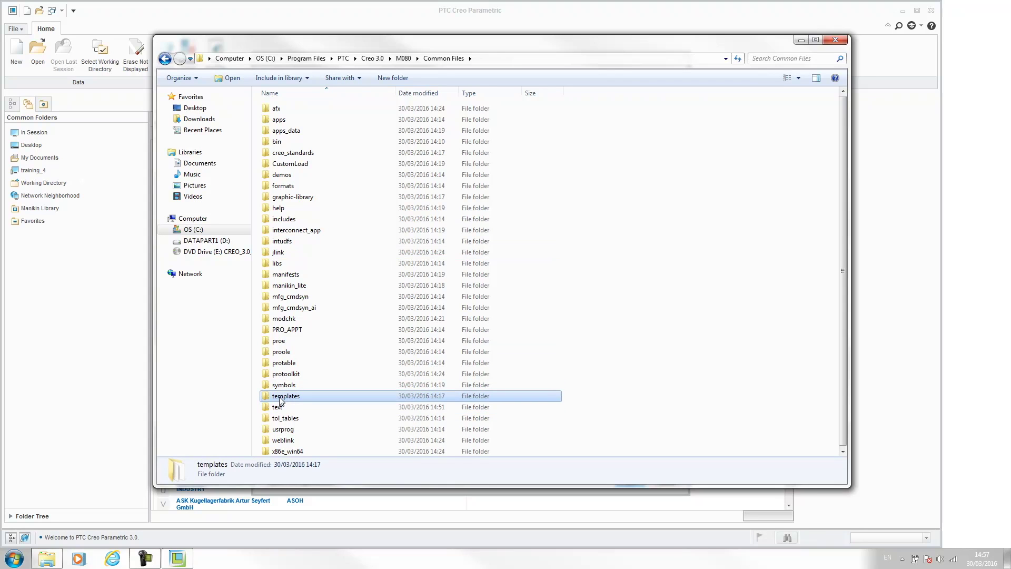
Step: Review the mmks/mmns template files such as mmns_harn_part.prt in the templates folder, then close Explorer
{"action": "double_click", "coordinate": [286, 394]}
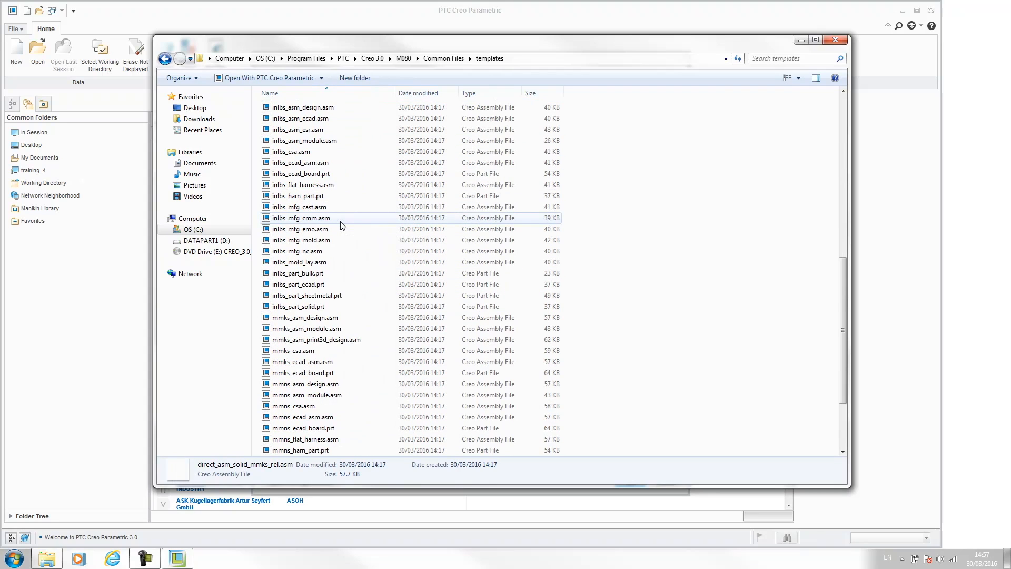
{"action": "scroll", "scroll_direction": "down", "scroll_amount": 3}
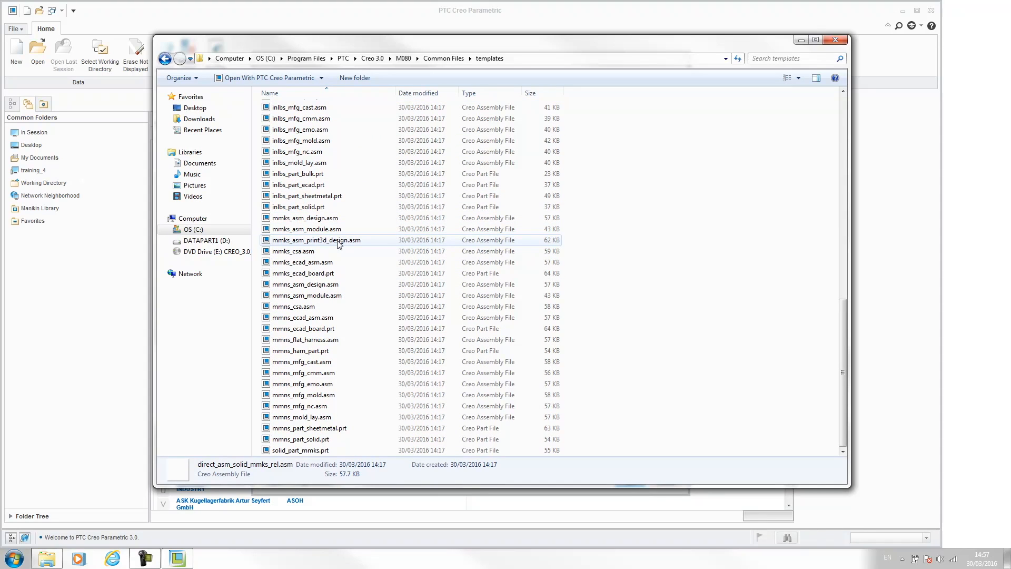
{"action": "mouse_move", "coordinate": [335, 340]}
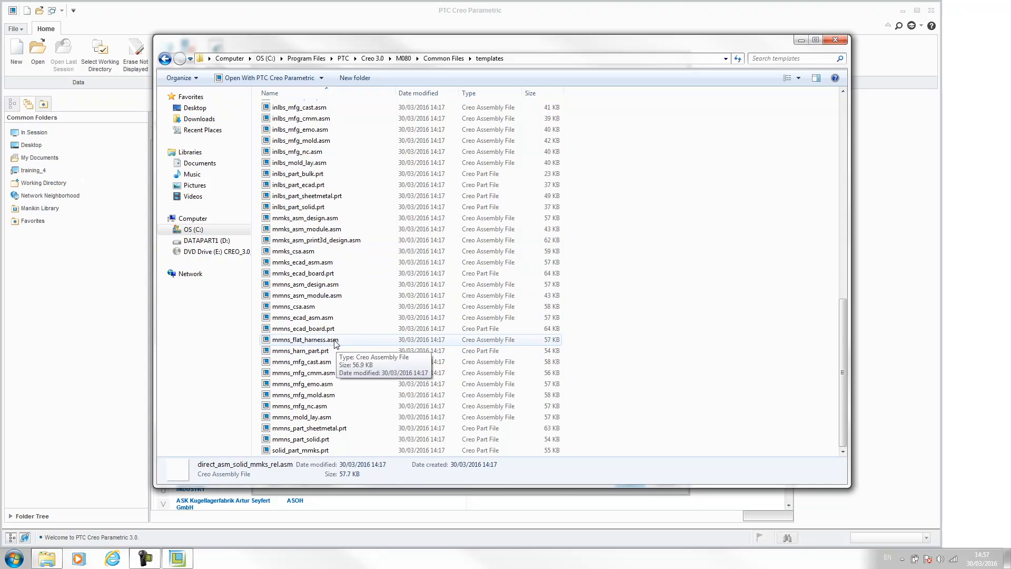
{"action": "mouse_move", "coordinate": [315, 284]}
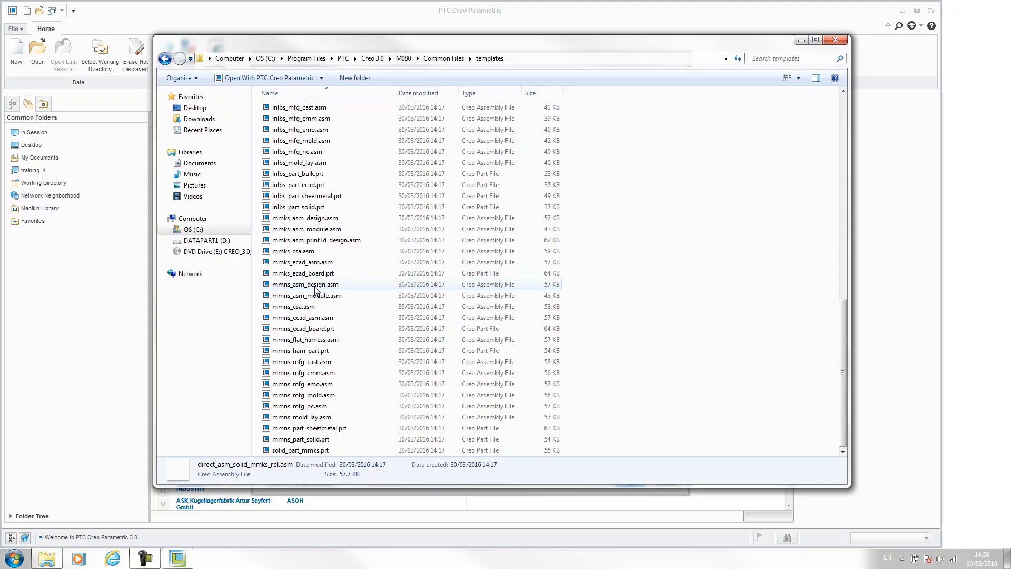
{"action": "left_click", "coordinate": [300, 350]}
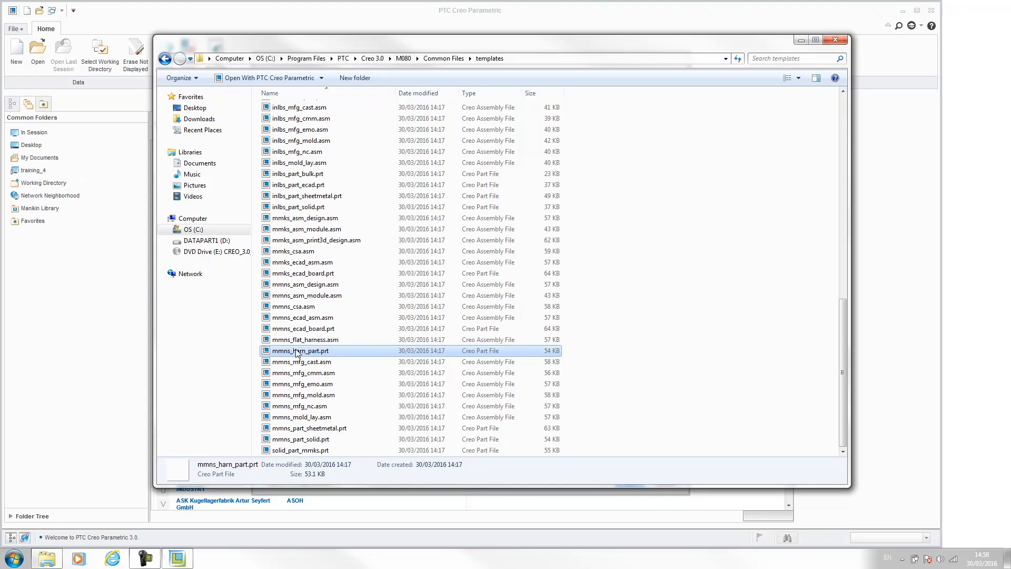
{"action": "mouse_move", "coordinate": [547, 200]}
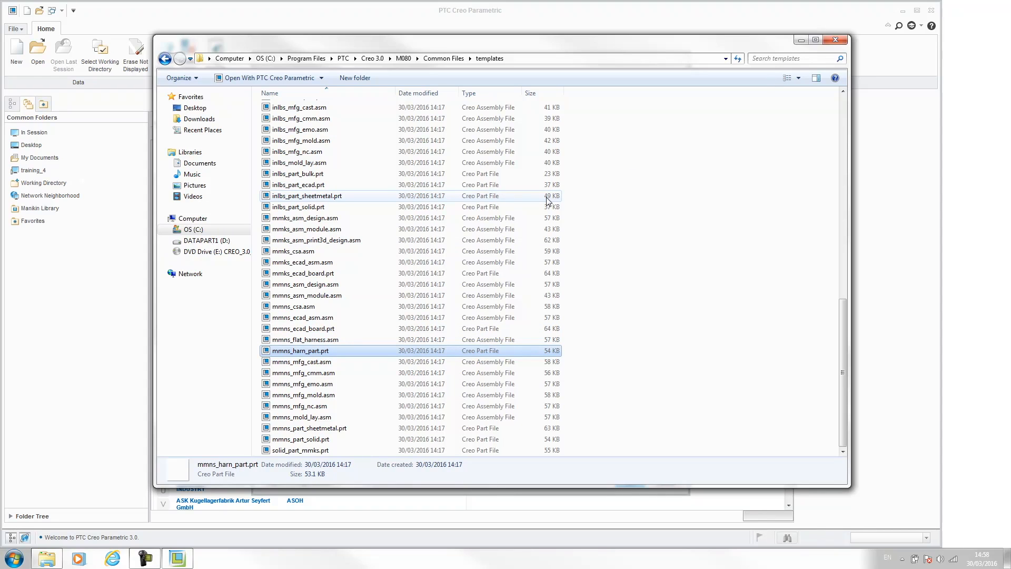
{"action": "mouse_move", "coordinate": [835, 40]}
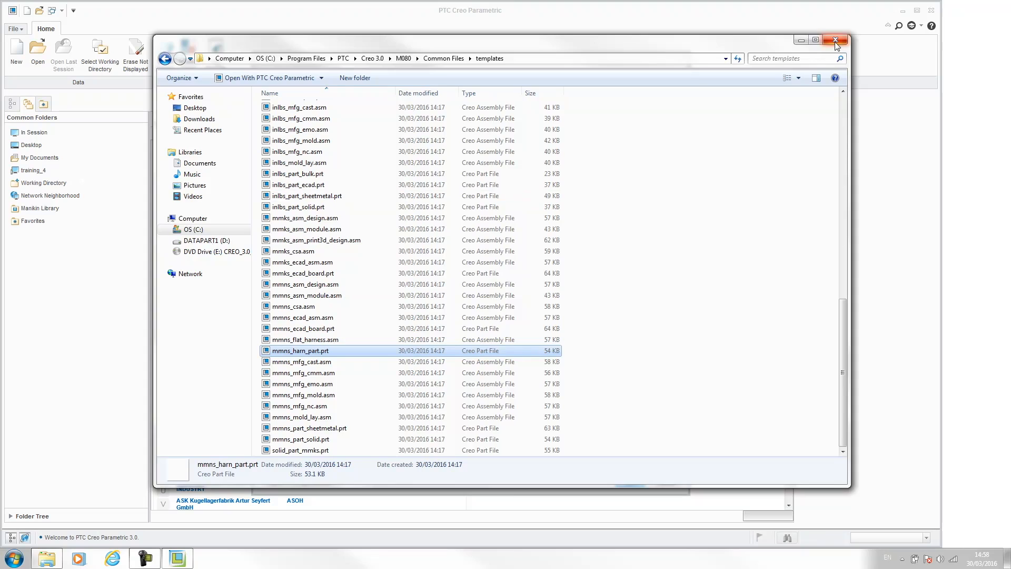
{"action": "left_click", "coordinate": [835, 40]}
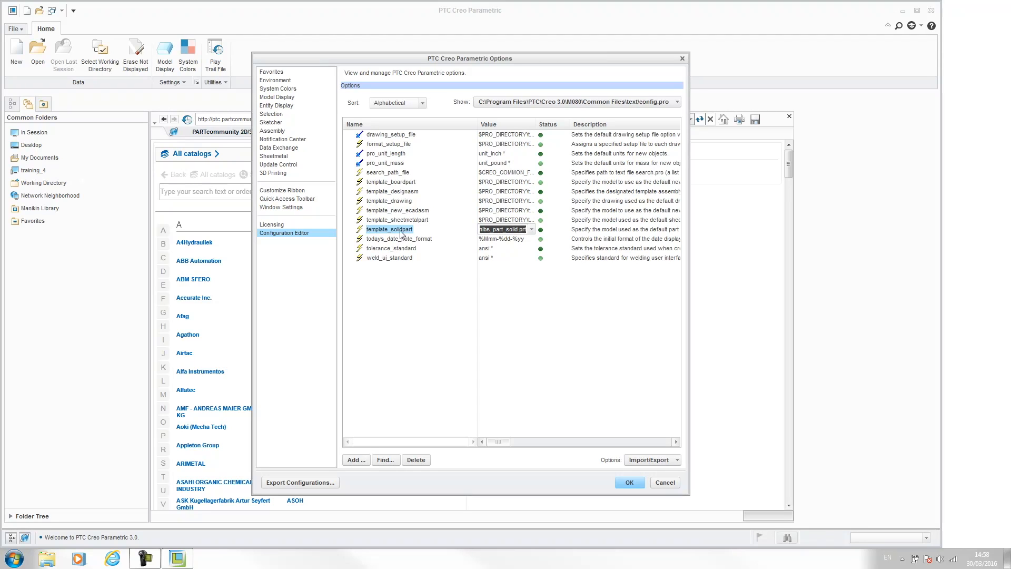
Step: Browse the template_solidpart value to M080\Common Files\templates and choose solid_part_mmks.prt
{"action": "left_click", "coordinate": [530, 229]}
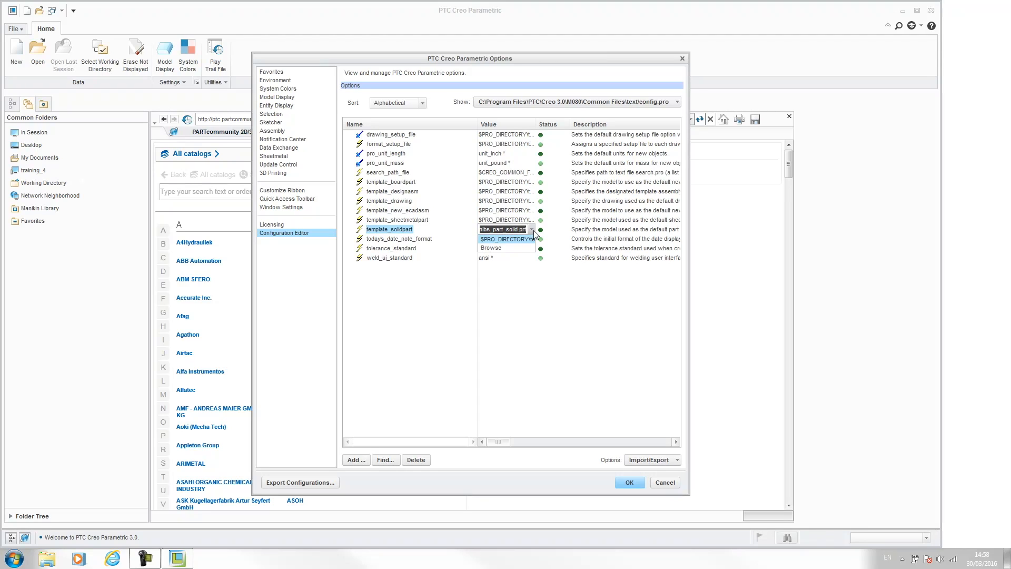
{"action": "left_click", "coordinate": [492, 247]}
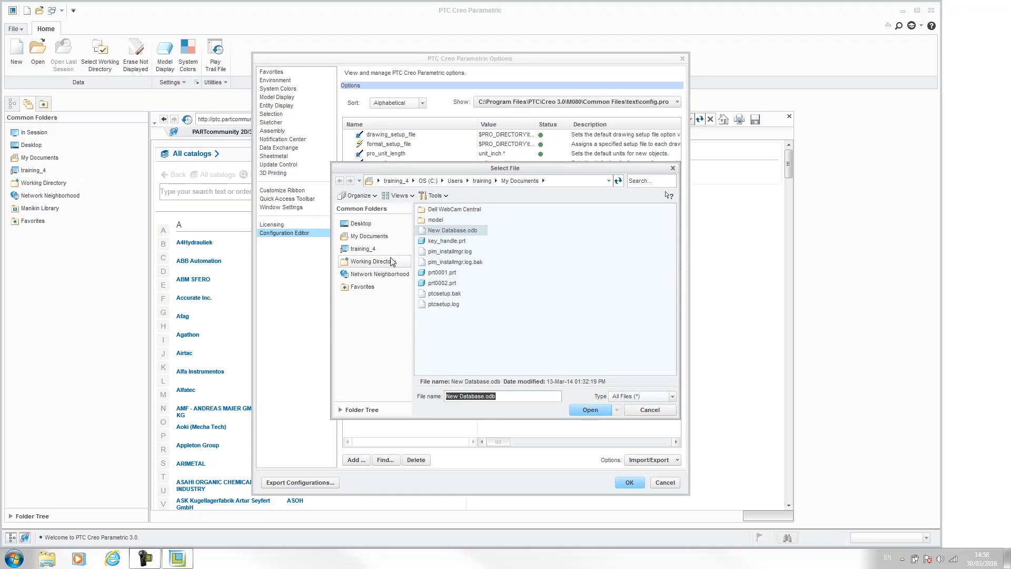
{"action": "mouse_move", "coordinate": [364, 261]}
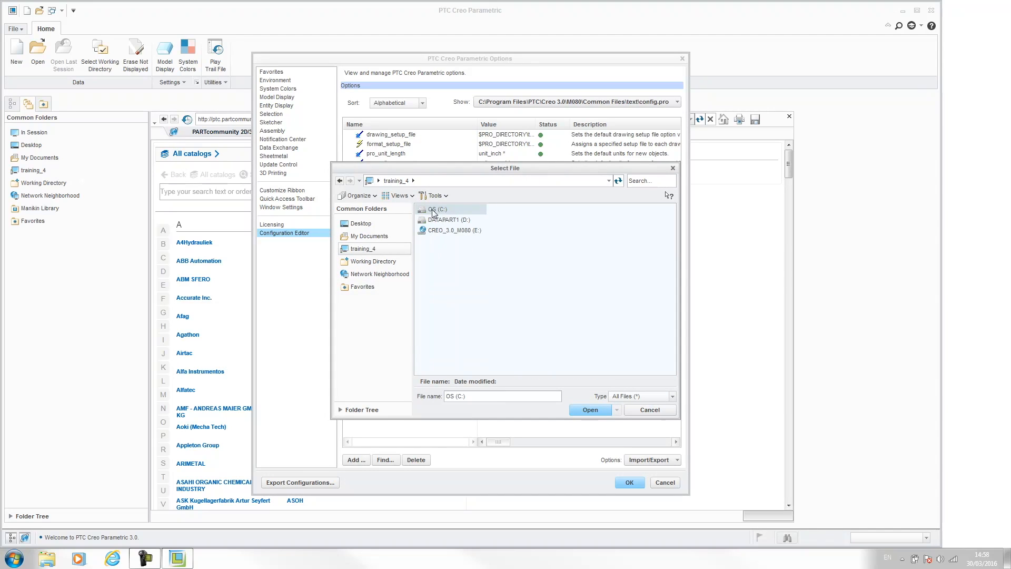
{"action": "double_click", "coordinate": [441, 209]}
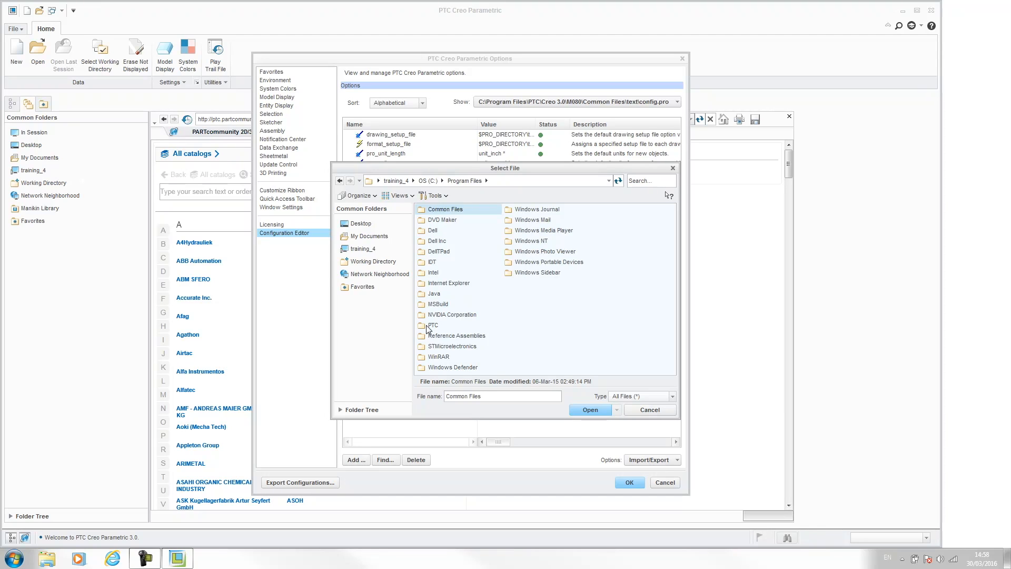
{"action": "double_click", "coordinate": [432, 325]}
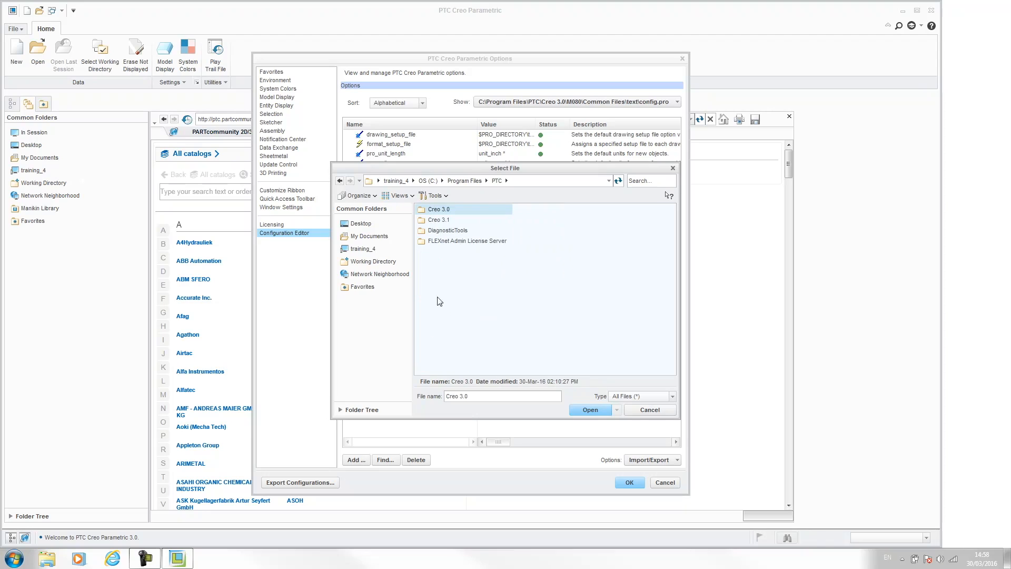
{"action": "double_click", "coordinate": [438, 208]}
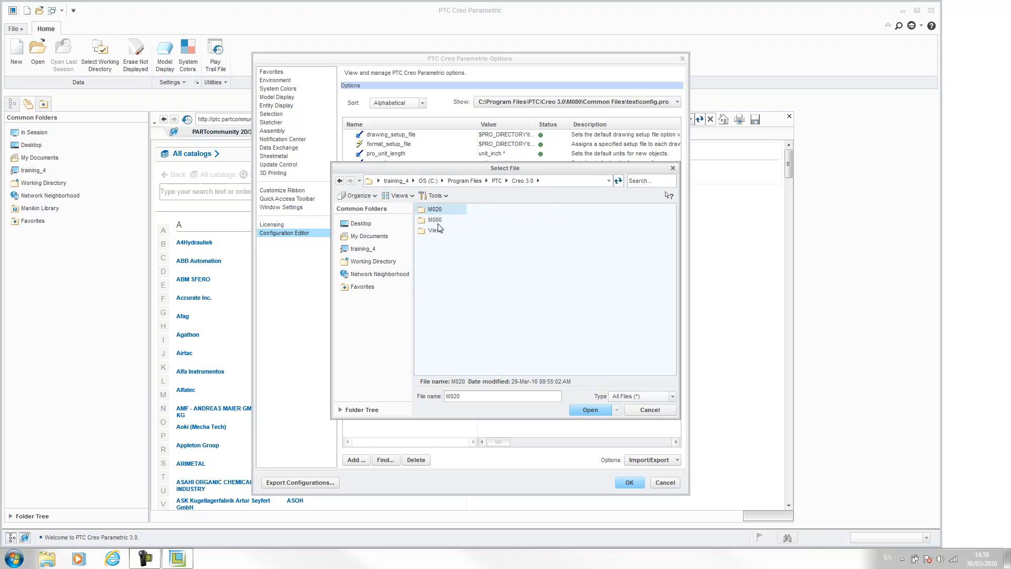
{"action": "double_click", "coordinate": [435, 219]}
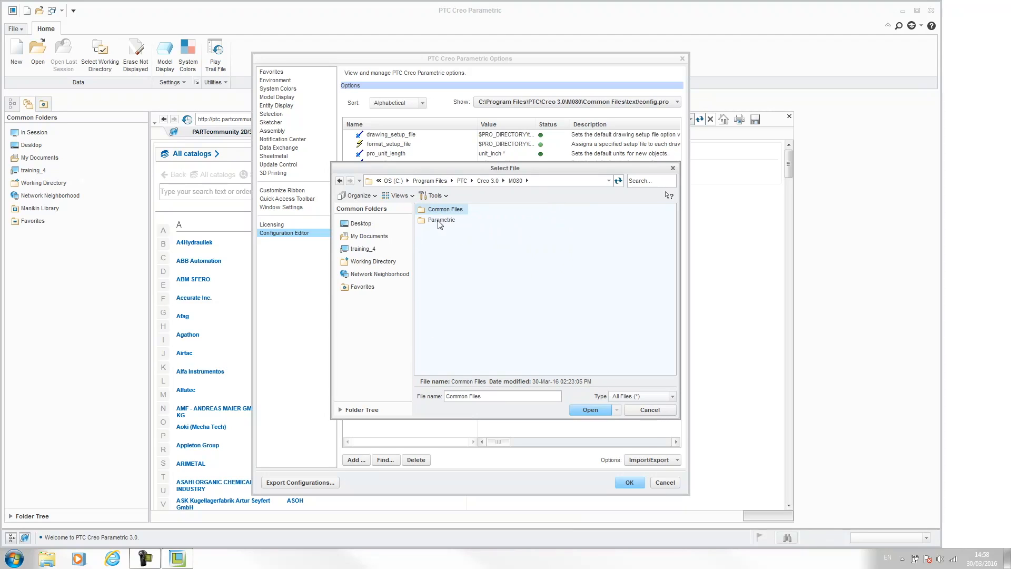
{"action": "double_click", "coordinate": [444, 208]}
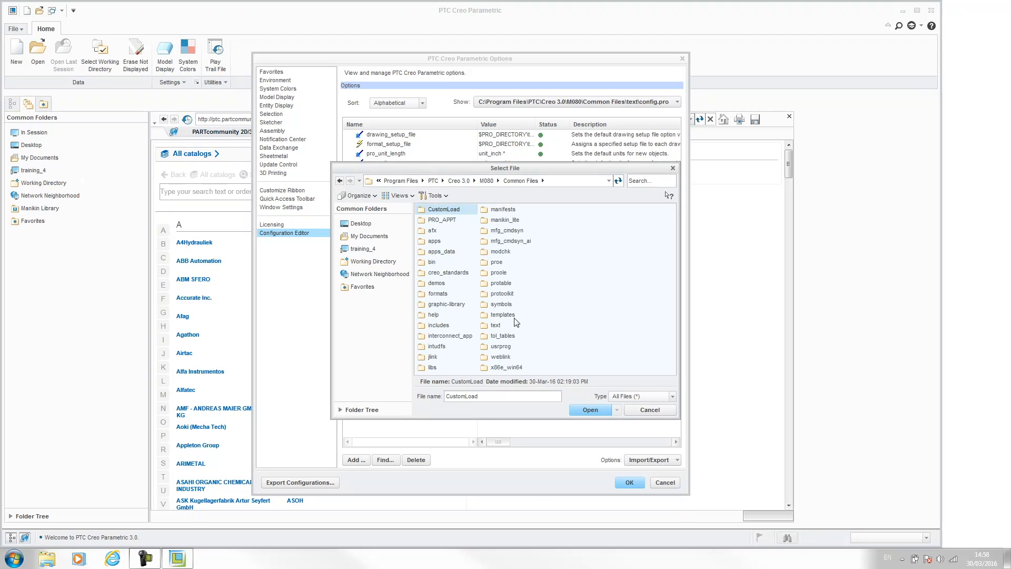
{"action": "double_click", "coordinate": [503, 315]}
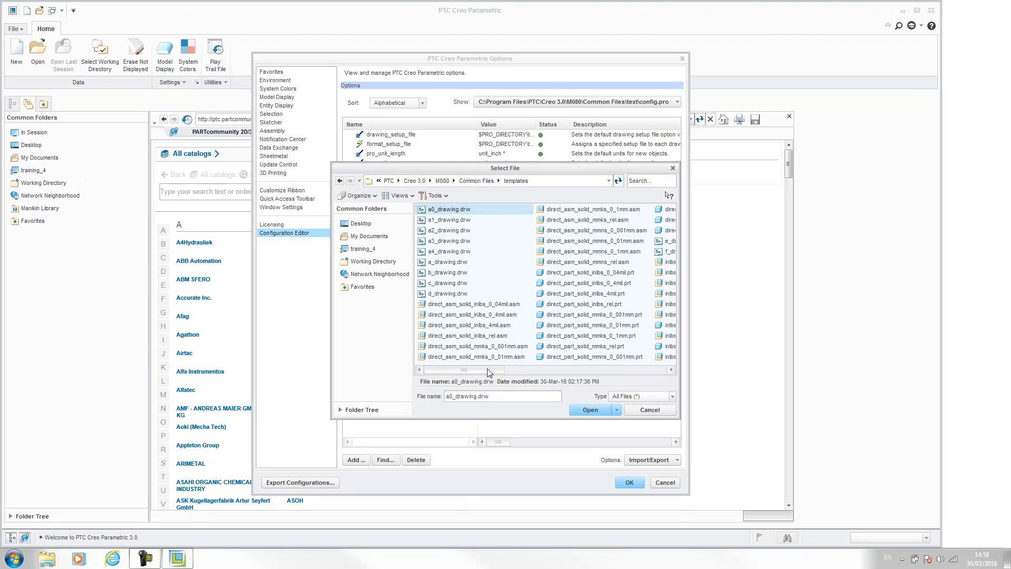
{"action": "scroll", "scroll_direction": "right", "scroll_amount": 3}
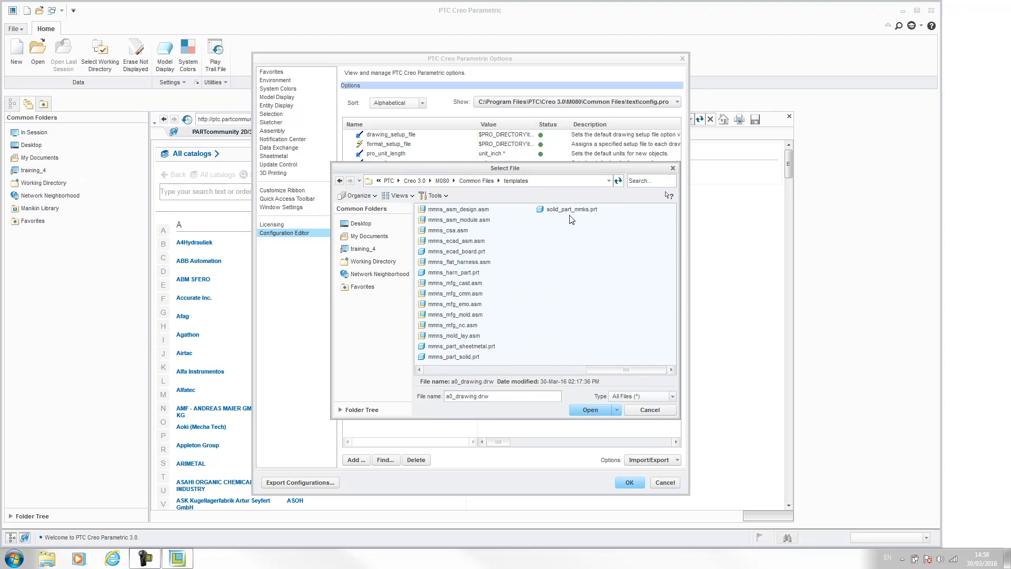
{"action": "left_click", "coordinate": [570, 208]}
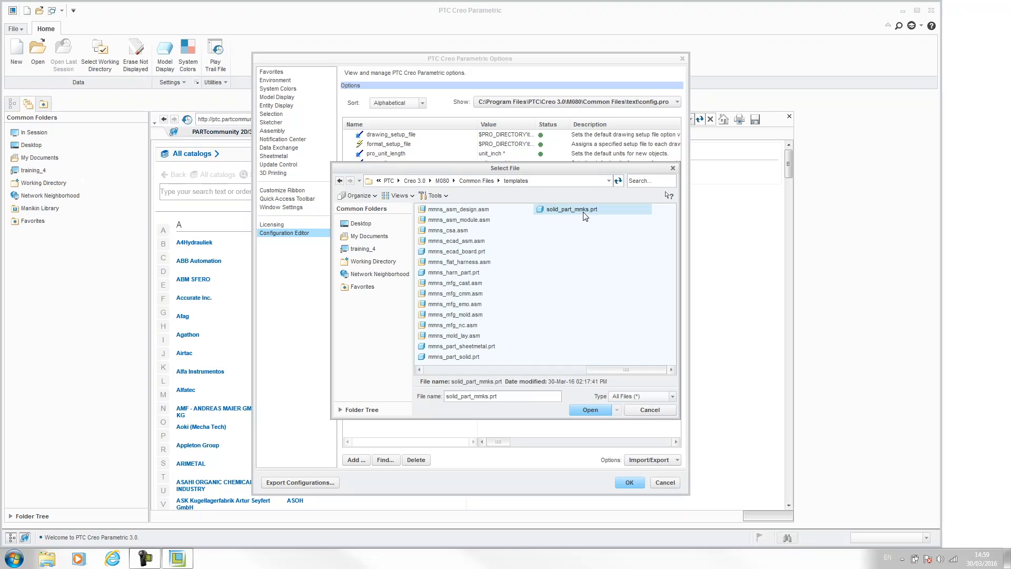
{"action": "mouse_move", "coordinate": [587, 213]}
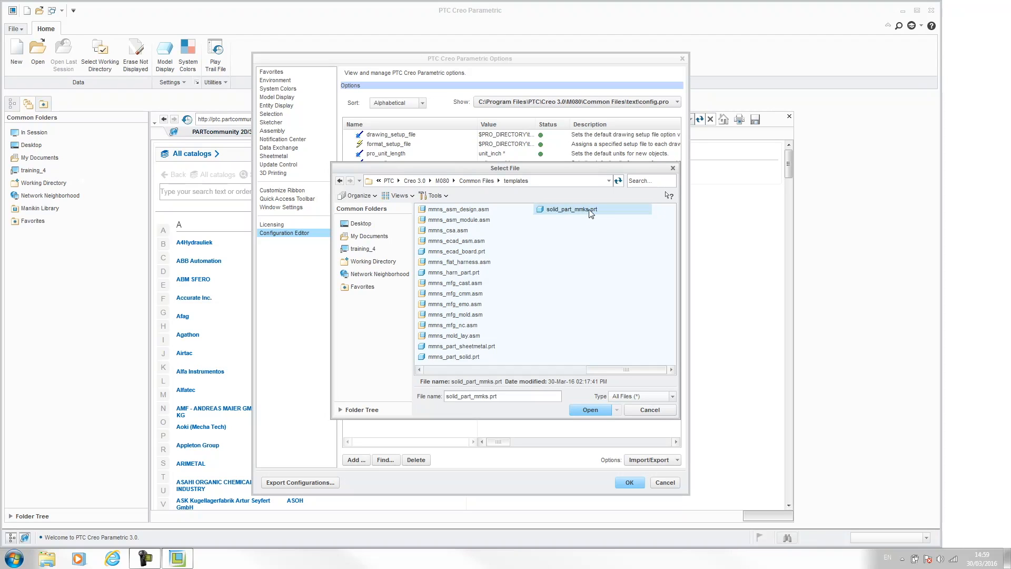
{"action": "mouse_move", "coordinate": [588, 410]}
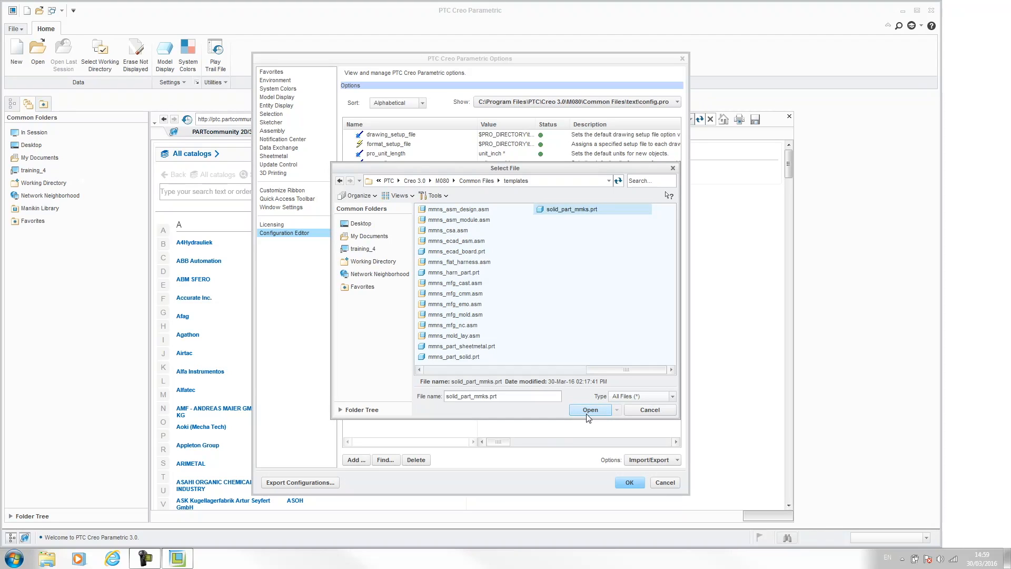
Step: Confirm solid_part_mmks.prt for template_solidpart and set template_designasm to mmks_asm_design.asm
{"action": "left_click", "coordinate": [589, 410]}
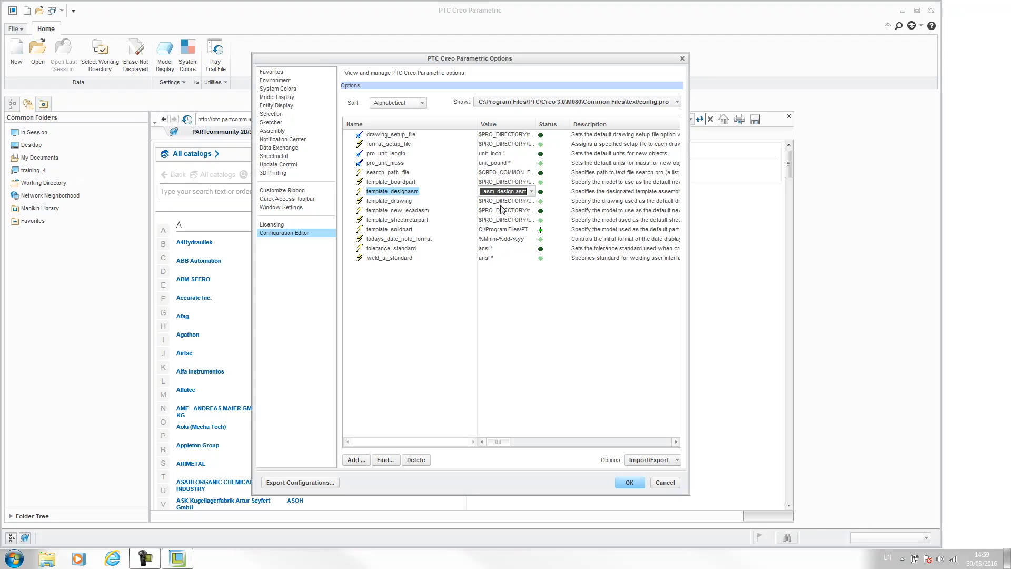
{"action": "mouse_move", "coordinate": [531, 197]}
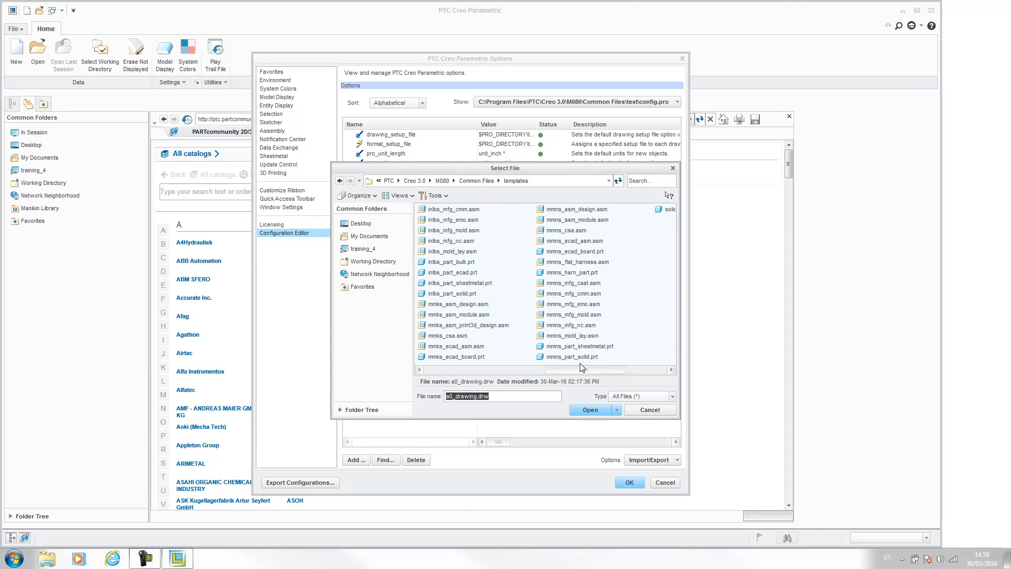
{"action": "scroll", "scroll_direction": "left", "scroll_amount": 3}
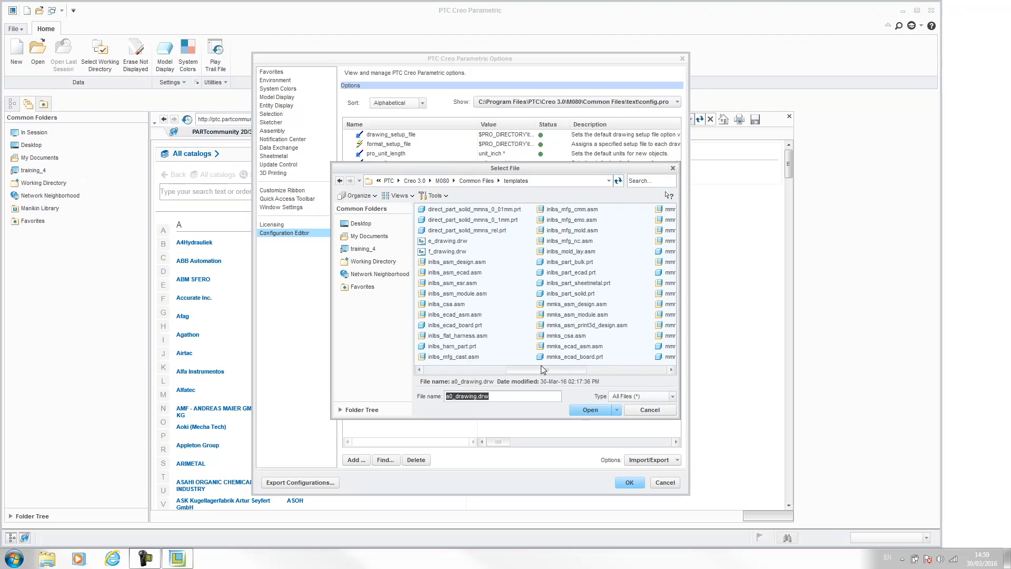
{"action": "mouse_move", "coordinate": [584, 310]}
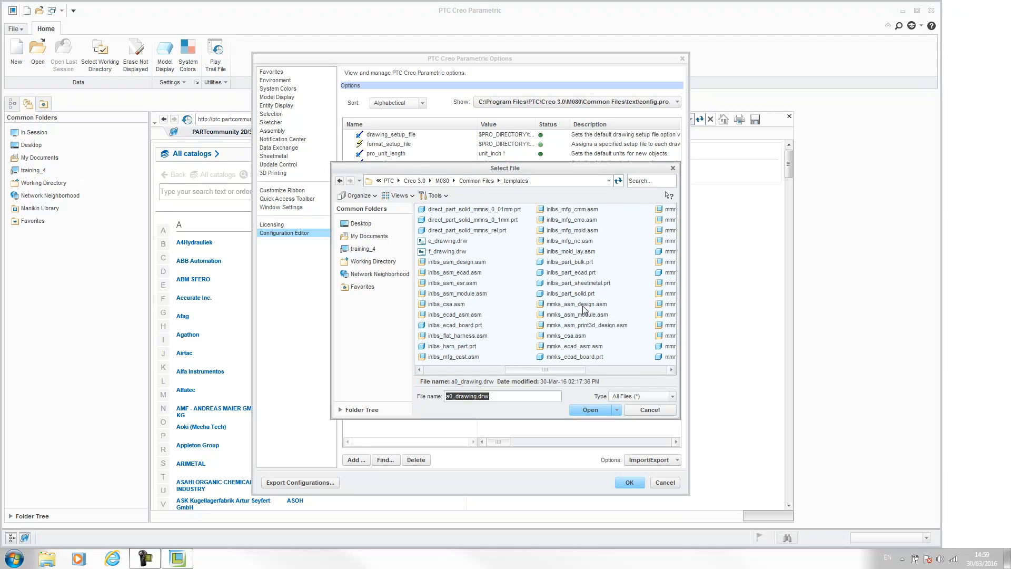
{"action": "mouse_move", "coordinate": [576, 311]}
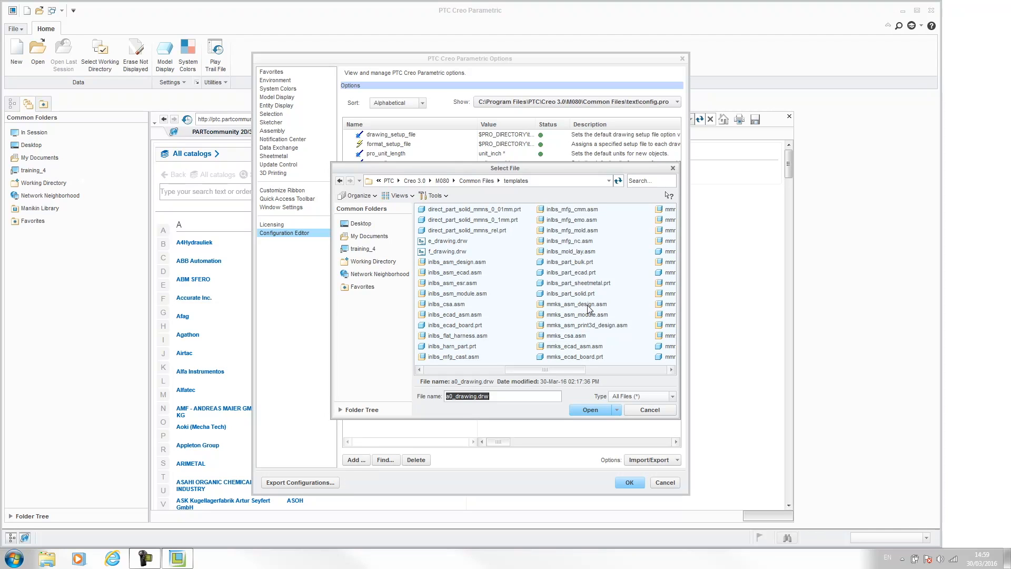
{"action": "left_click", "coordinate": [576, 303]}
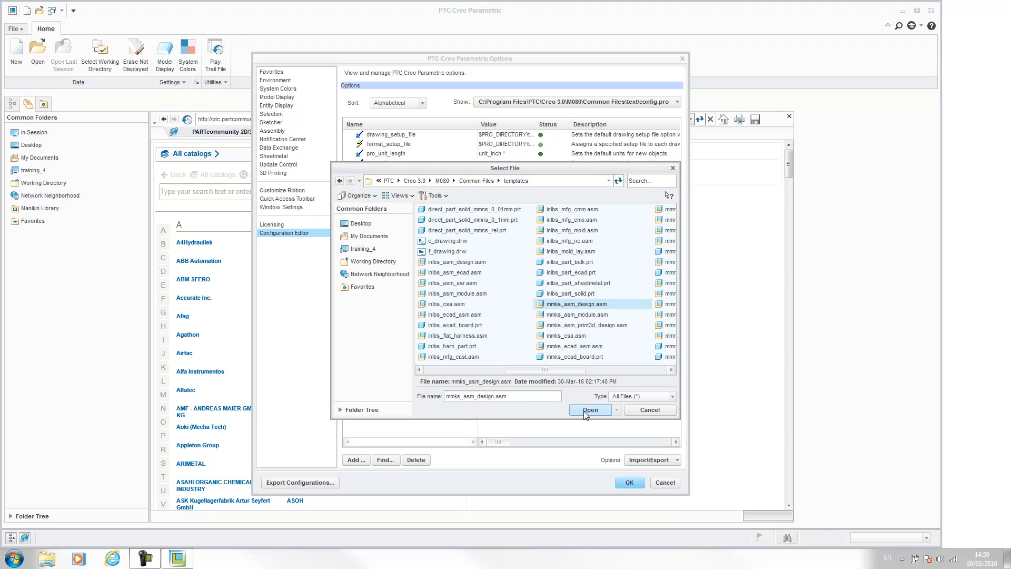
{"action": "left_click", "coordinate": [589, 410]}
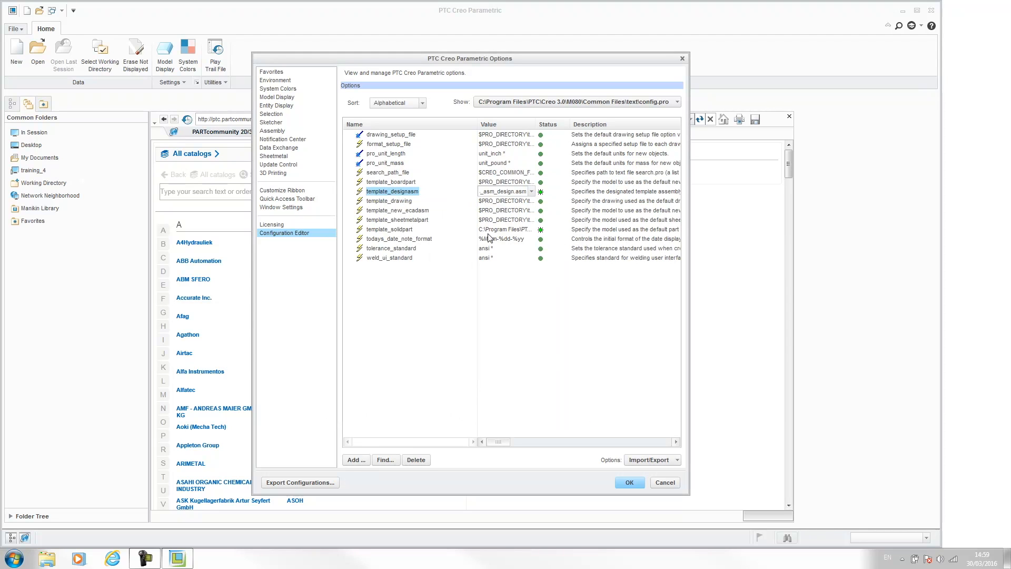
{"action": "mouse_move", "coordinate": [477, 210]}
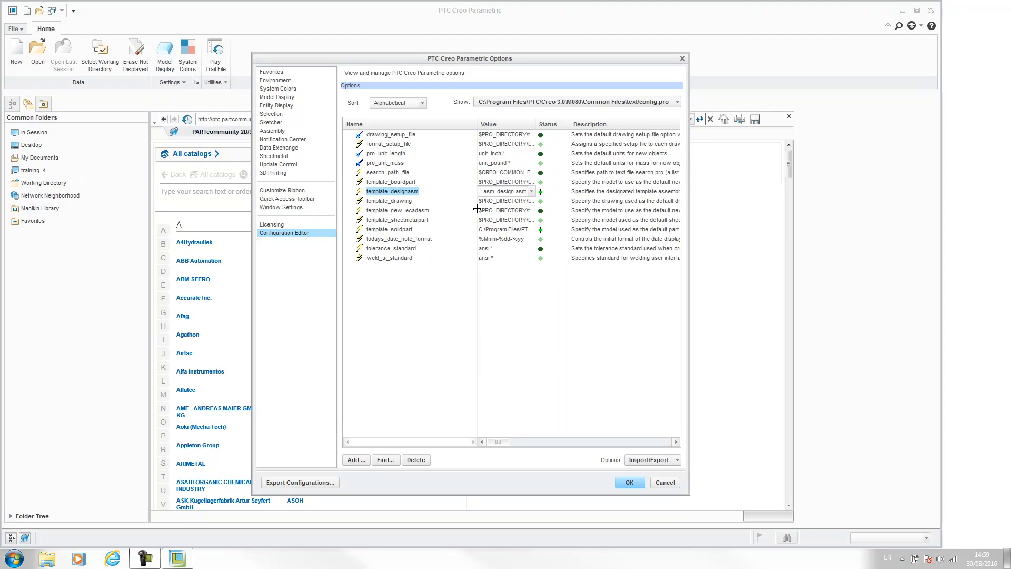
Step: Export the current configuration as config.pro in the text folder
{"action": "left_click", "coordinate": [651, 459]}
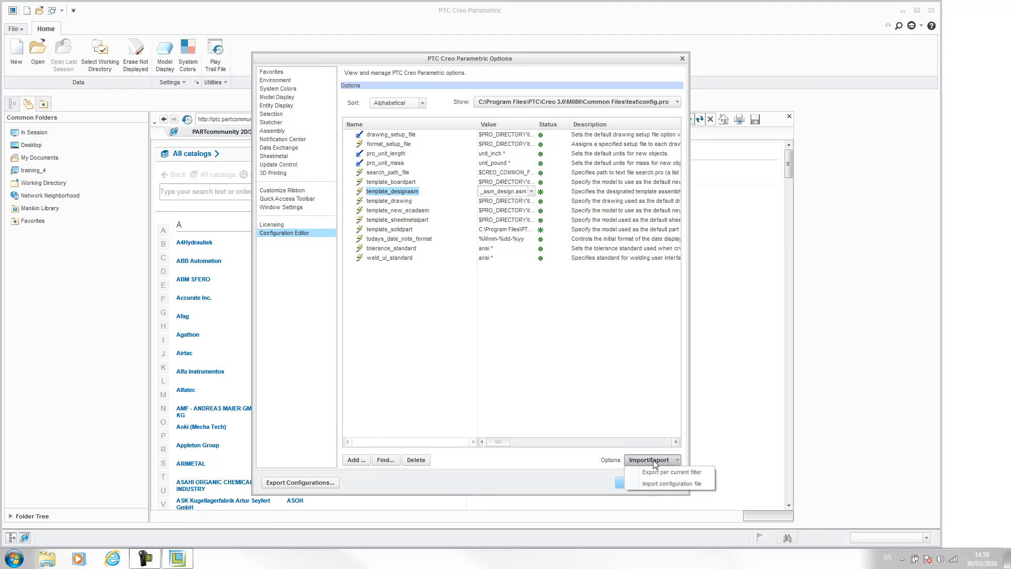
{"action": "left_click", "coordinate": [672, 490]}
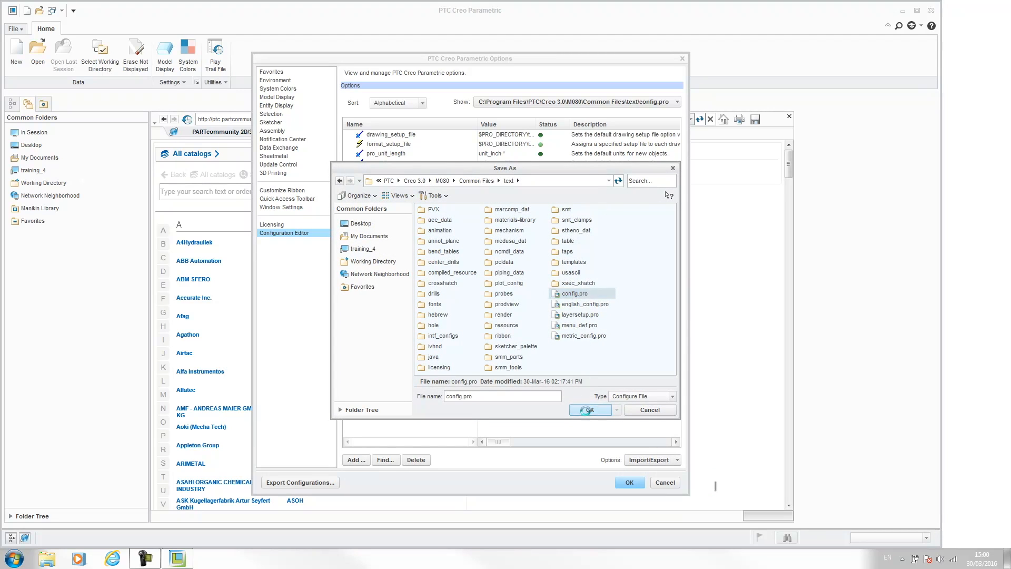
{"action": "left_click", "coordinate": [588, 409]}
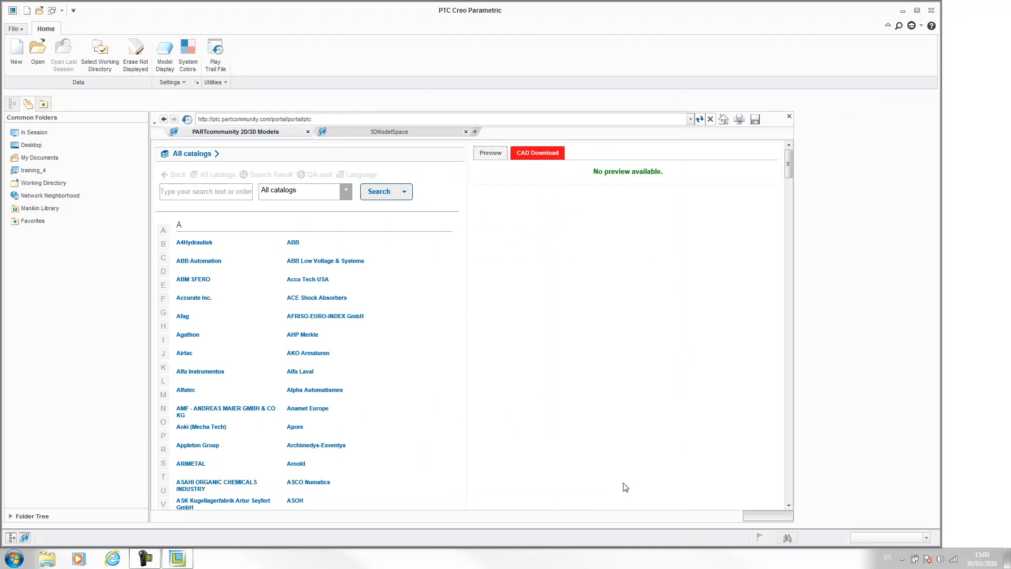
{"action": "mouse_move", "coordinate": [433, 220]}
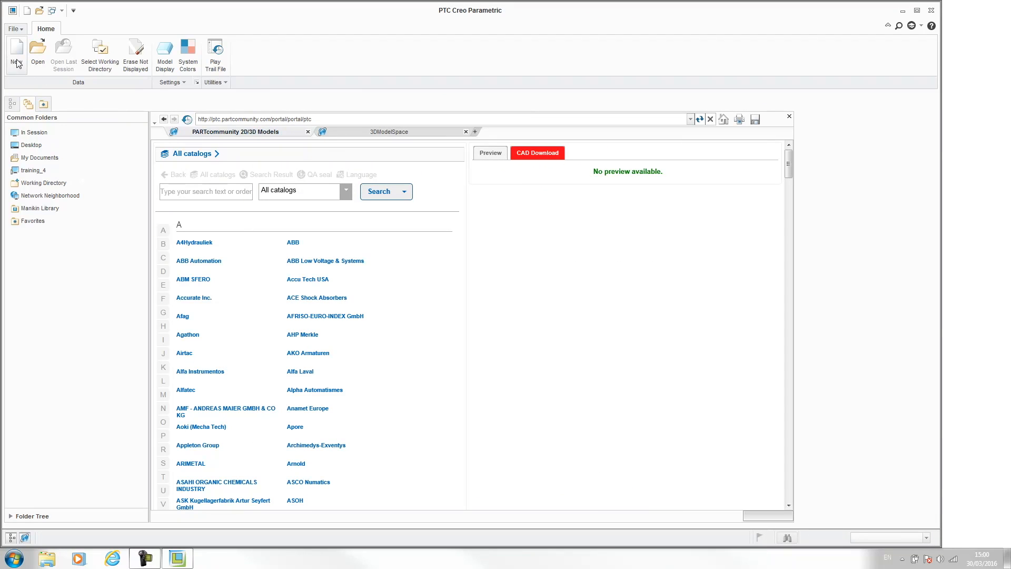
Step: Create new part PRT0001 with the default template, now solid_part_mmks.prt
{"action": "left_click", "coordinate": [16, 55]}
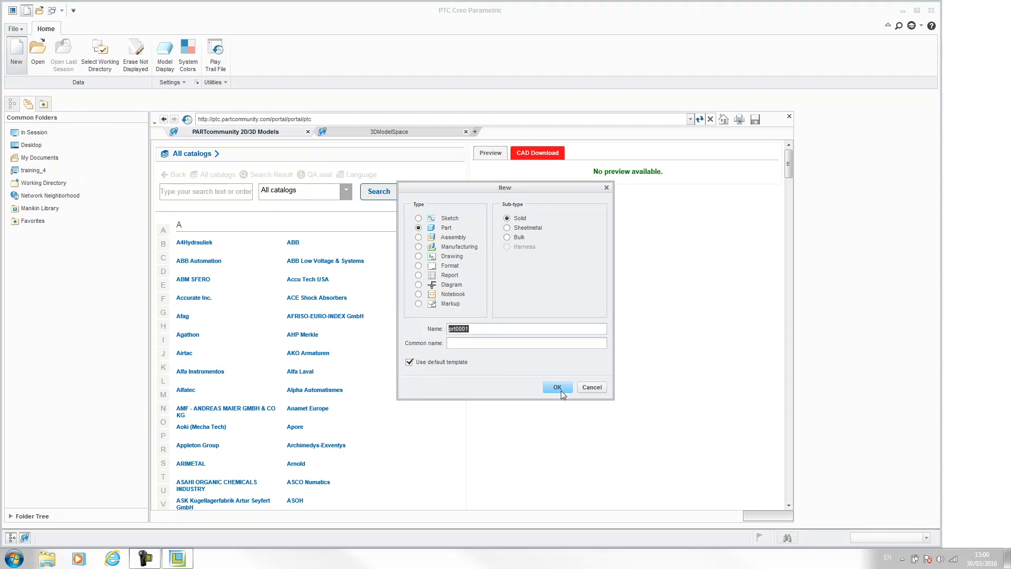
{"action": "left_click", "coordinate": [556, 387]}
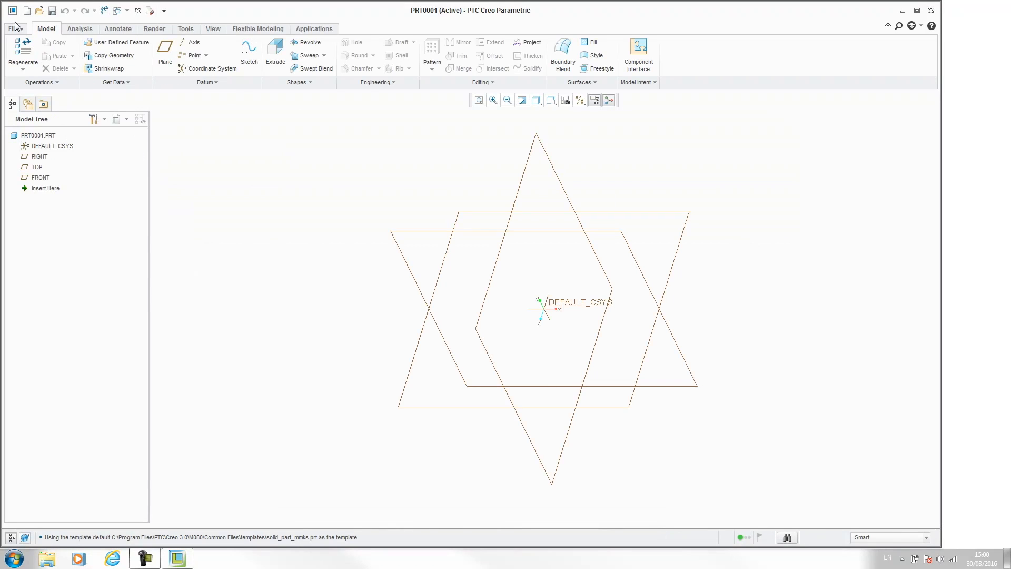
Step: Check Model Properties shows millimeter Kilogram Sec (mmKs) units, then close it
{"action": "left_click", "coordinate": [13, 28]}
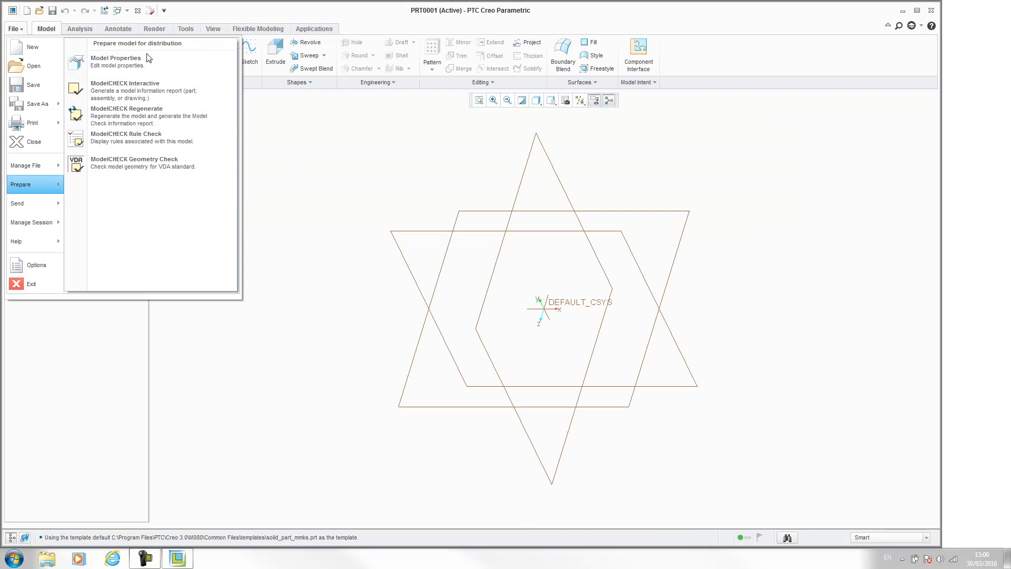
{"action": "left_click", "coordinate": [116, 58]}
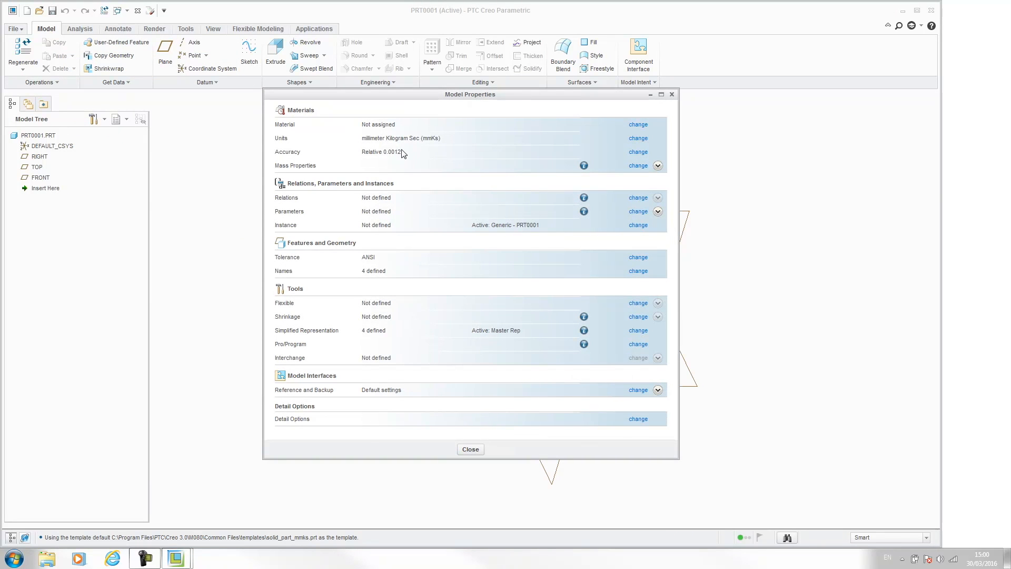
{"action": "mouse_move", "coordinate": [406, 141]}
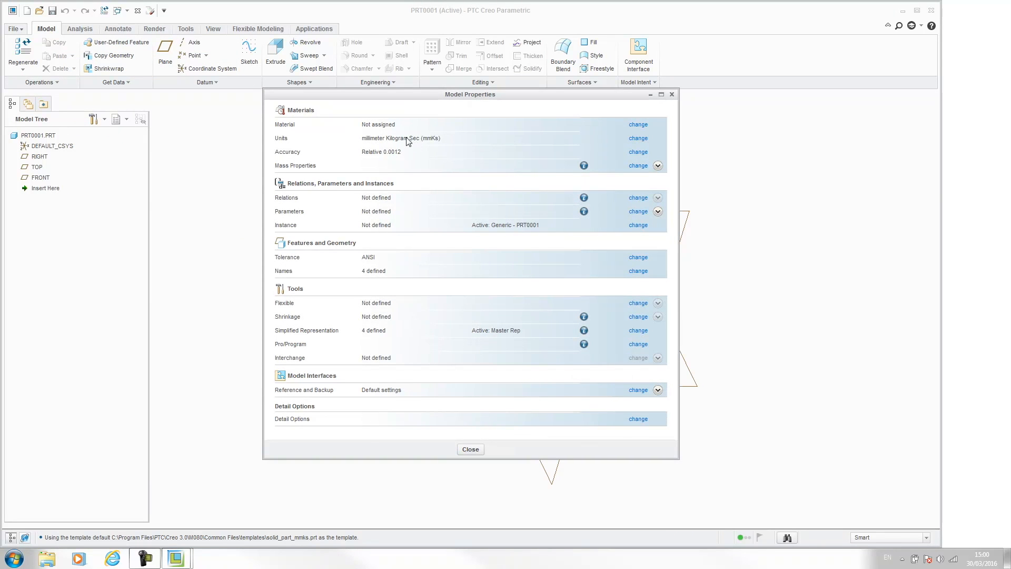
{"action": "mouse_move", "coordinate": [448, 140]}
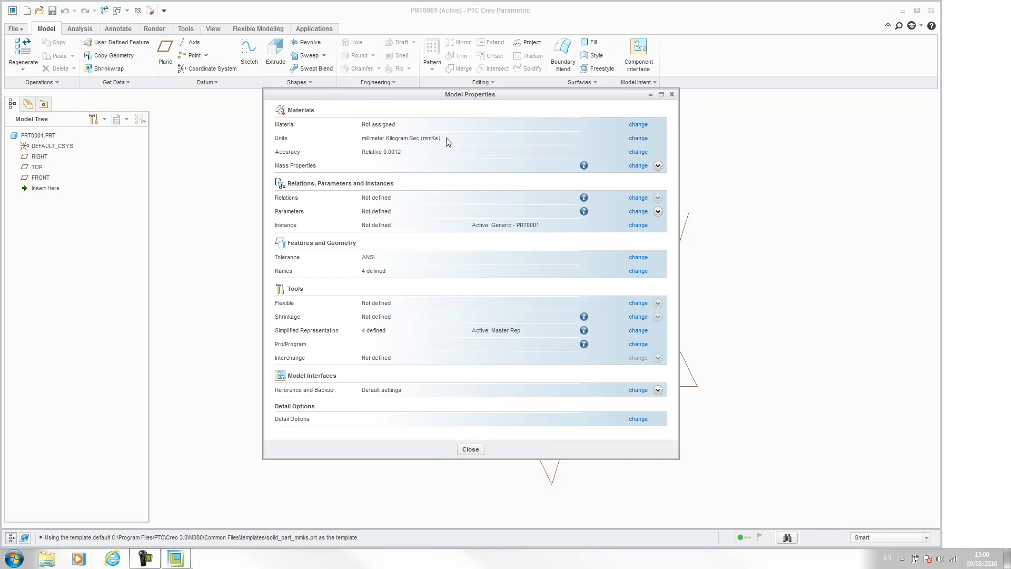
{"action": "mouse_move", "coordinate": [470, 448]}
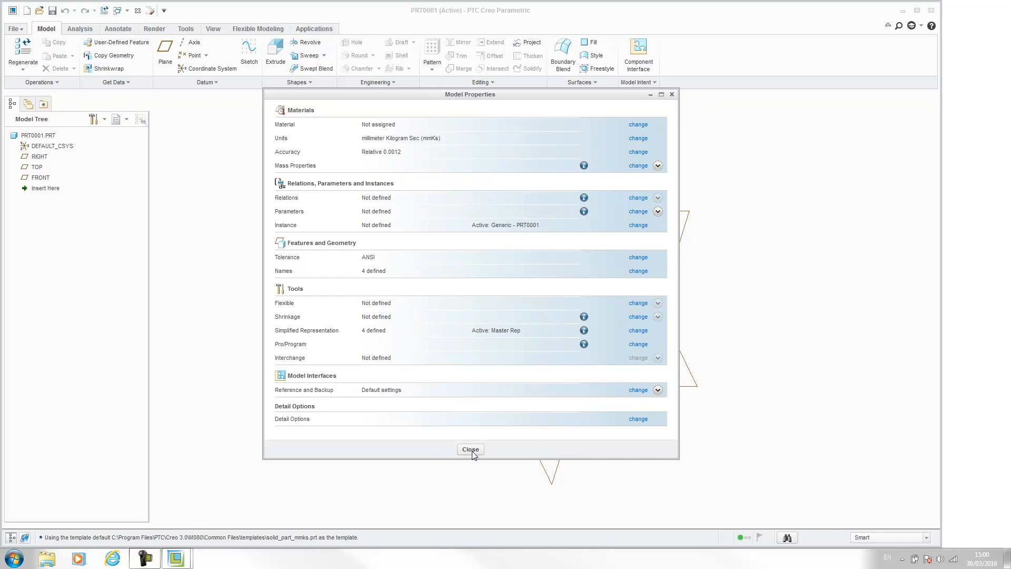
{"action": "left_click", "coordinate": [469, 449]}
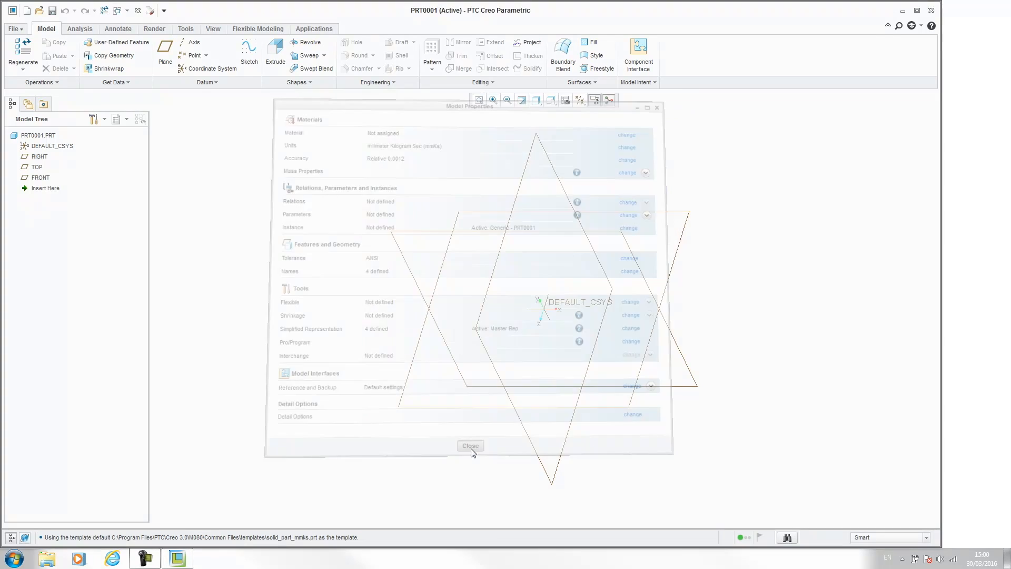
{"action": "left_click", "coordinate": [469, 446]}
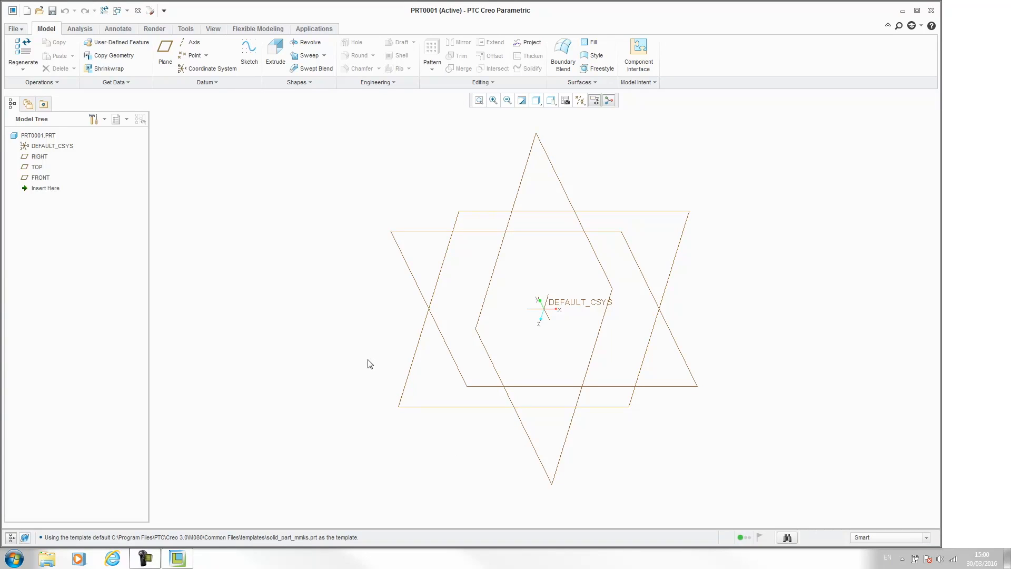